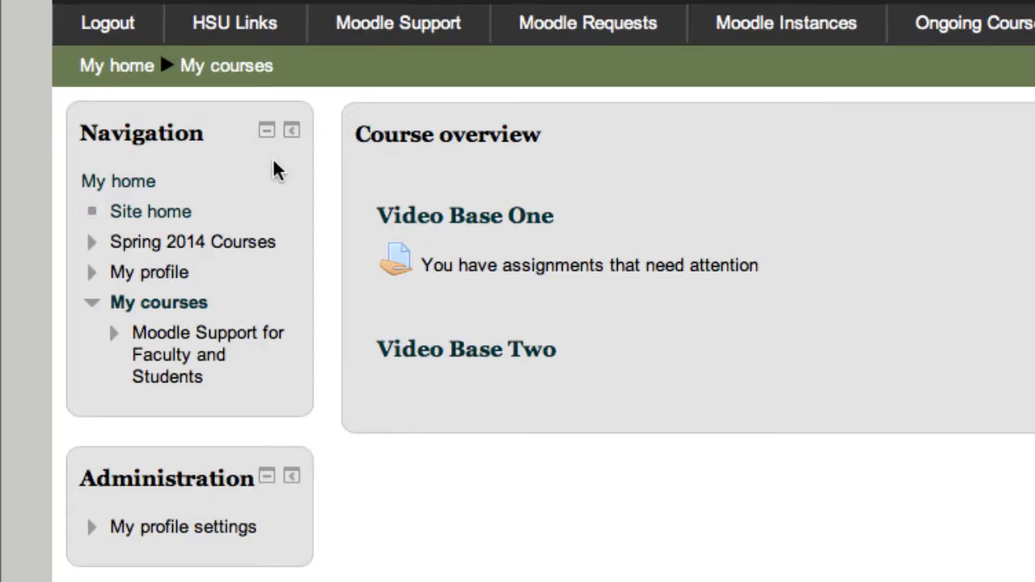
{"action": "mouse_move", "coordinate": [278, 175]}
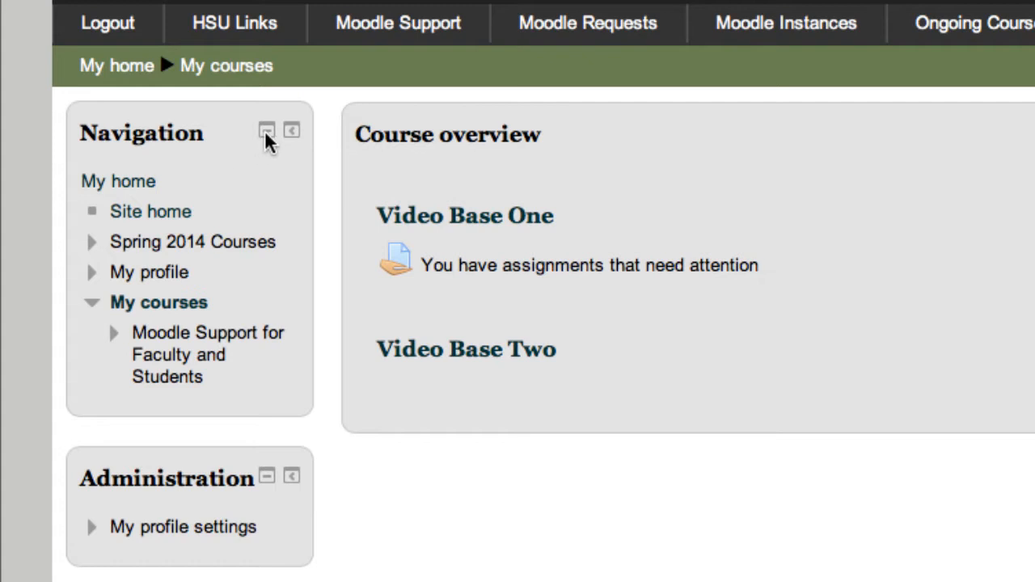
{"action": "mouse_move", "coordinate": [267, 130]}
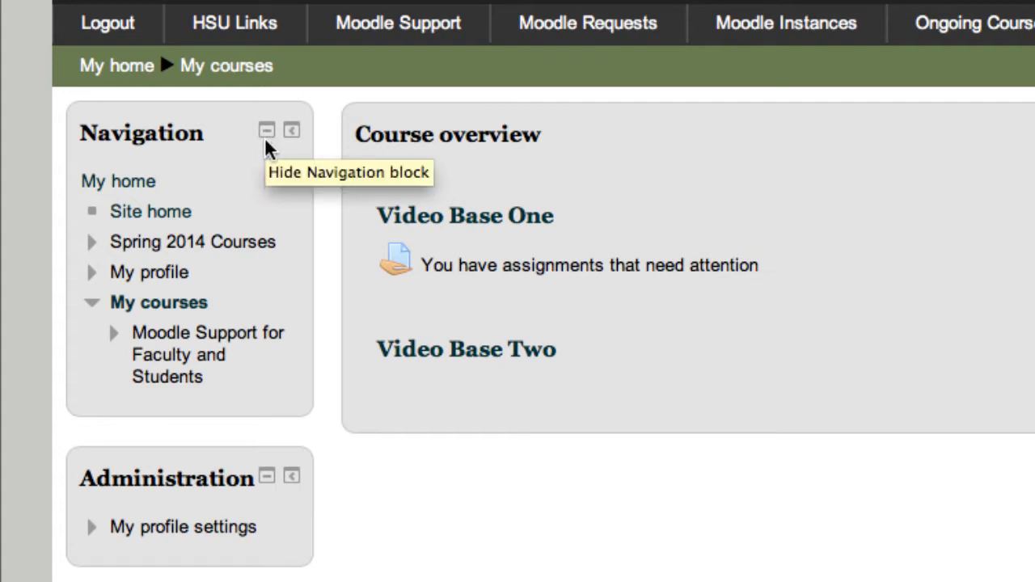
{"action": "mouse_move", "coordinate": [97, 306]}
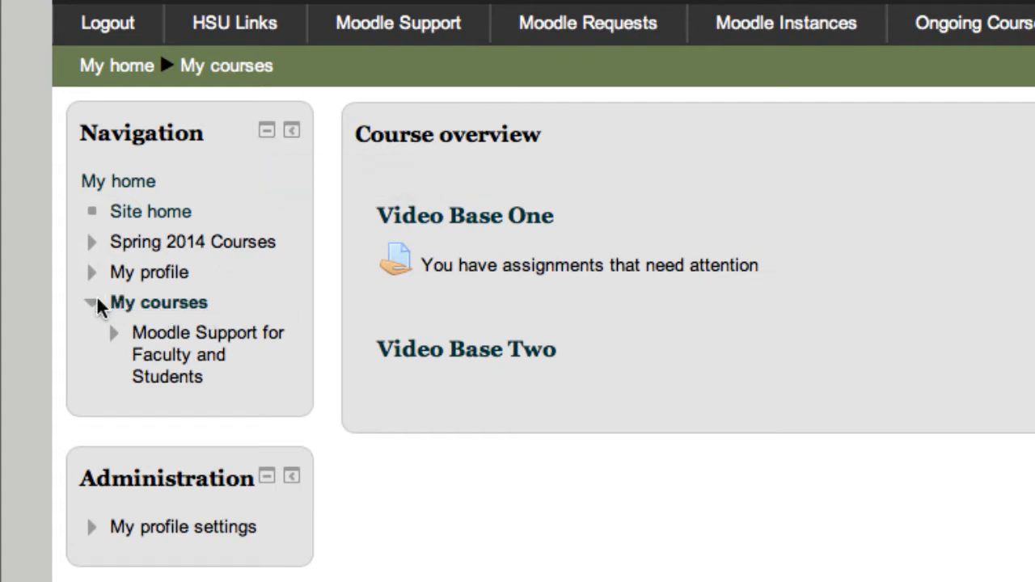
{"action": "mouse_move", "coordinate": [91, 305]}
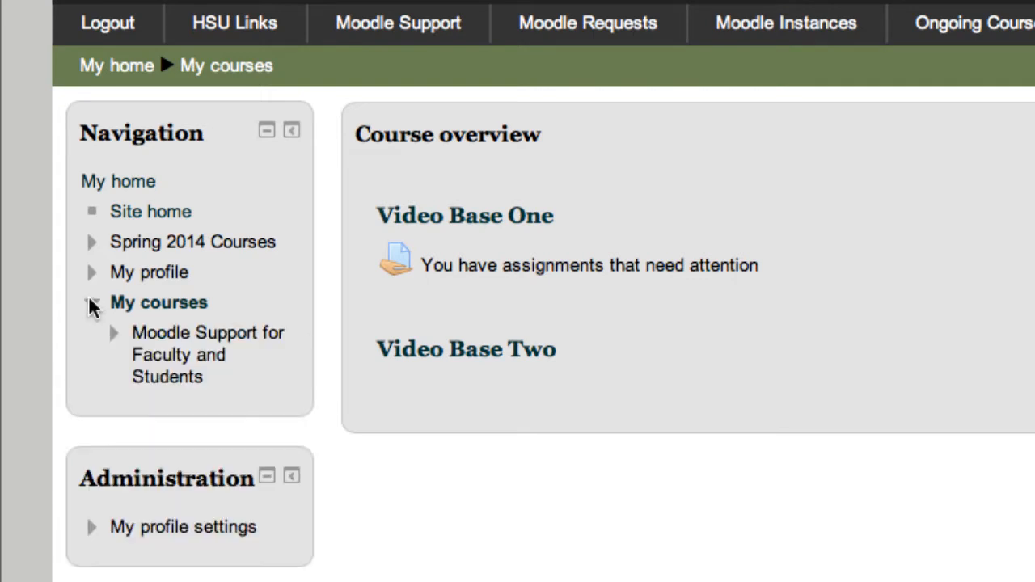
- Collapse the Navigation block, dock it to the side, and fly out its docked panel of courses
{"action": "left_click", "coordinate": [91, 302]}
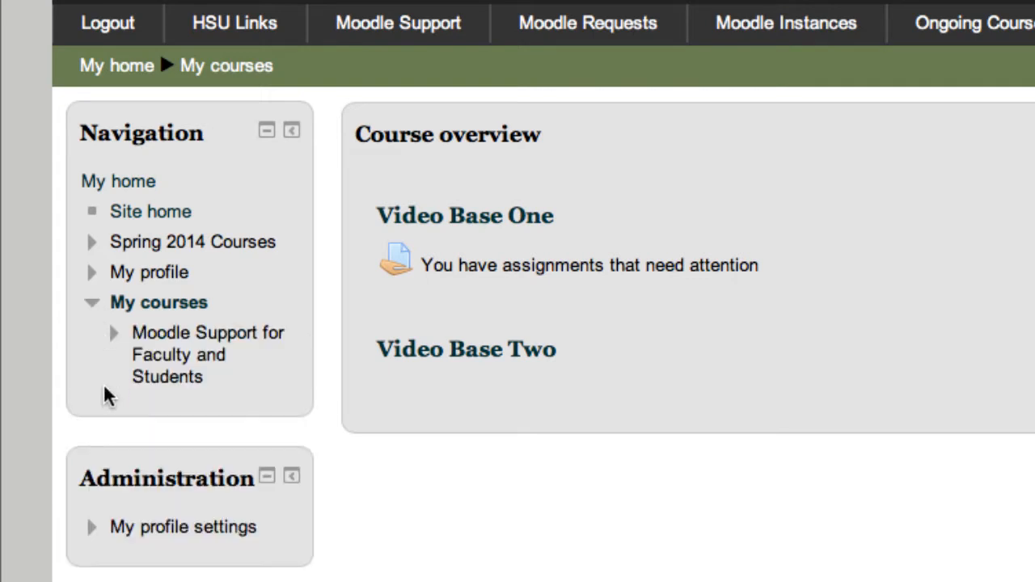
{"action": "mouse_move", "coordinate": [322, 447]}
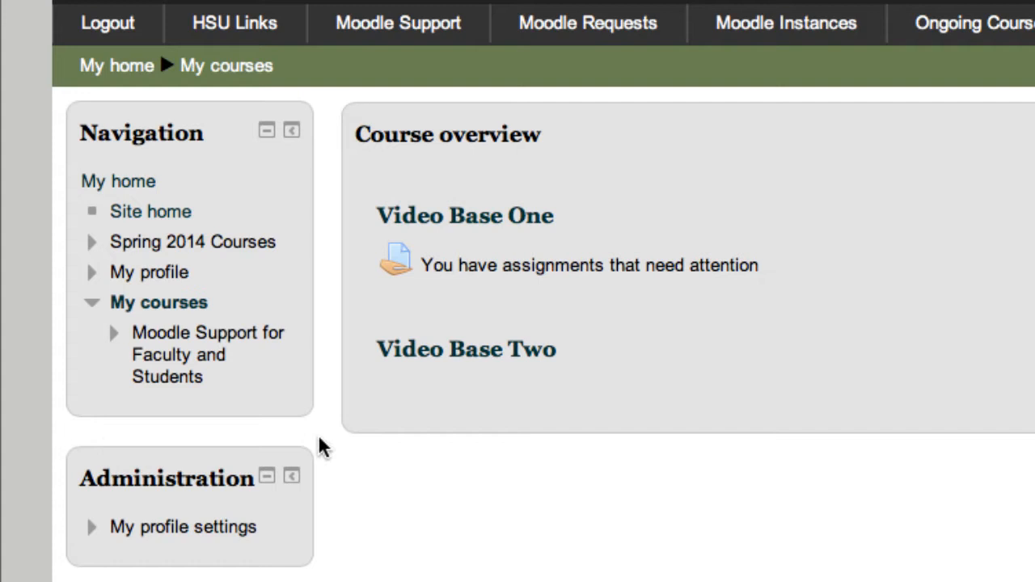
{"action": "mouse_move", "coordinate": [259, 433]}
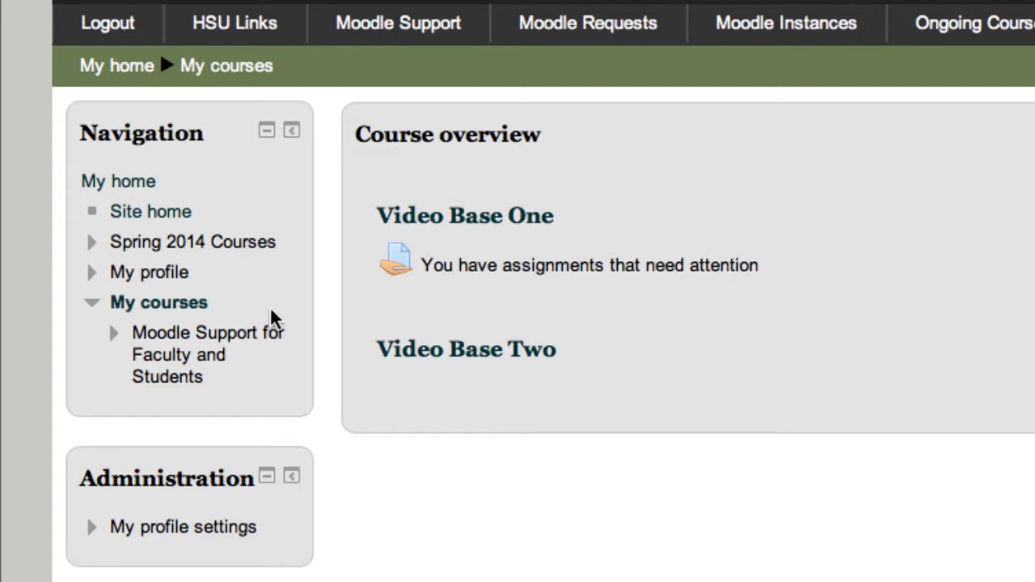
{"action": "mouse_move", "coordinate": [178, 146]}
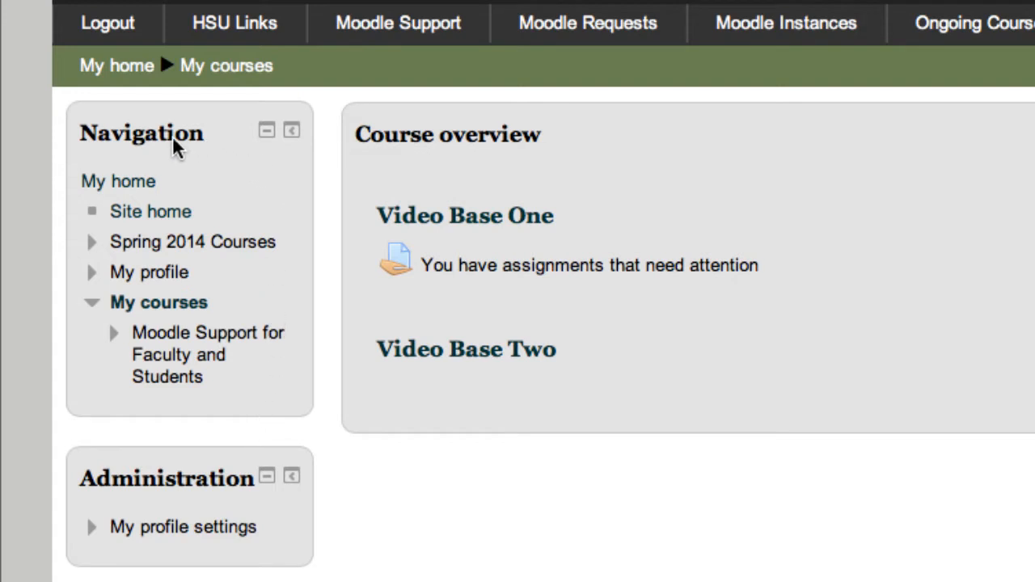
{"action": "mouse_move", "coordinate": [269, 149]}
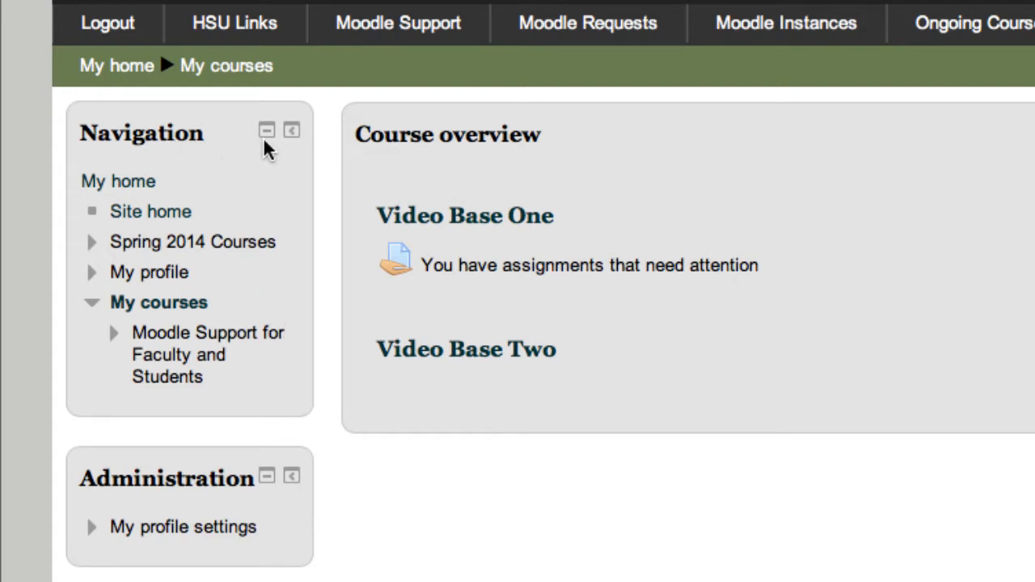
{"action": "mouse_move", "coordinate": [267, 129]}
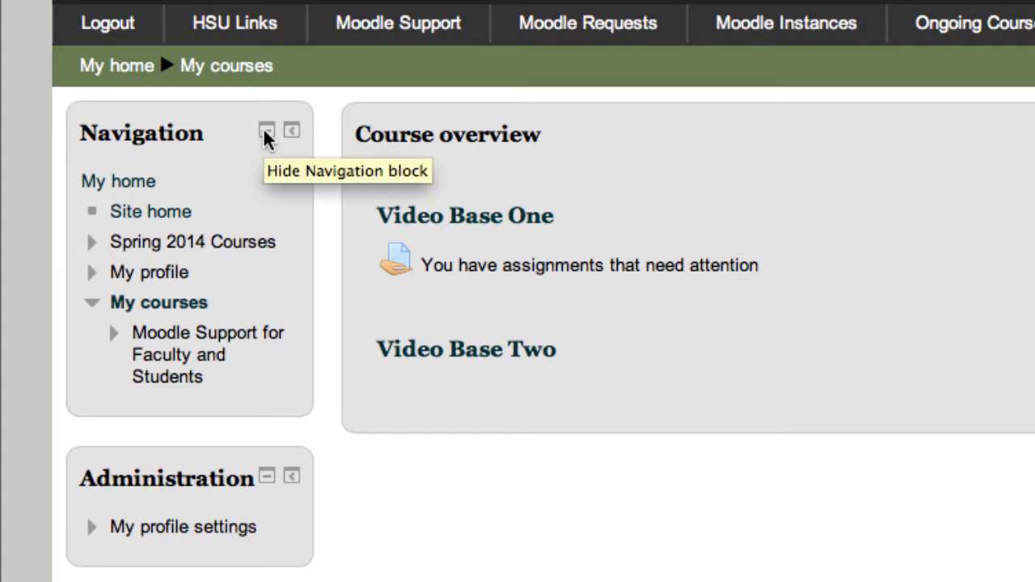
{"action": "left_click", "coordinate": [267, 131]}
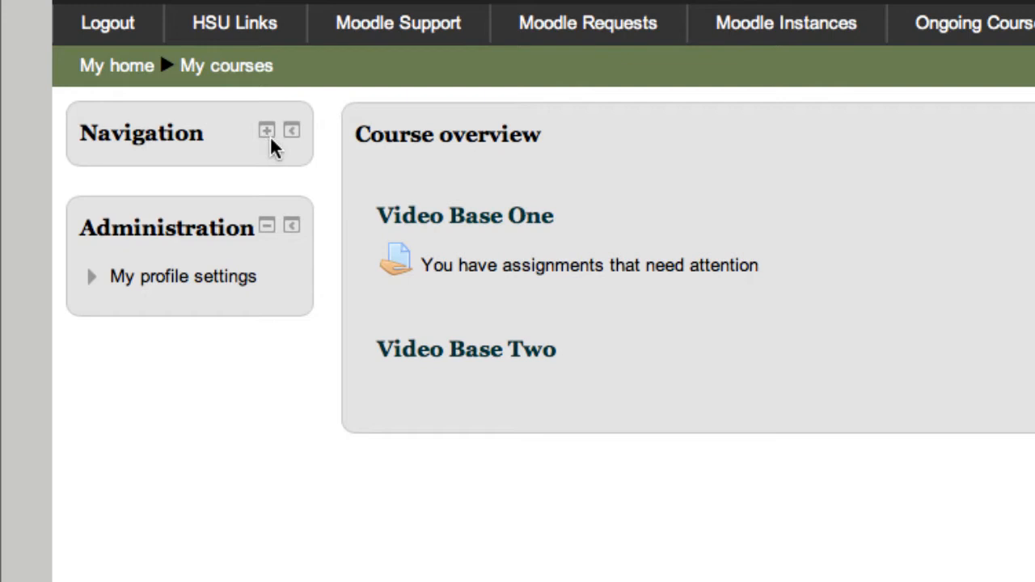
{"action": "mouse_move", "coordinate": [298, 136]}
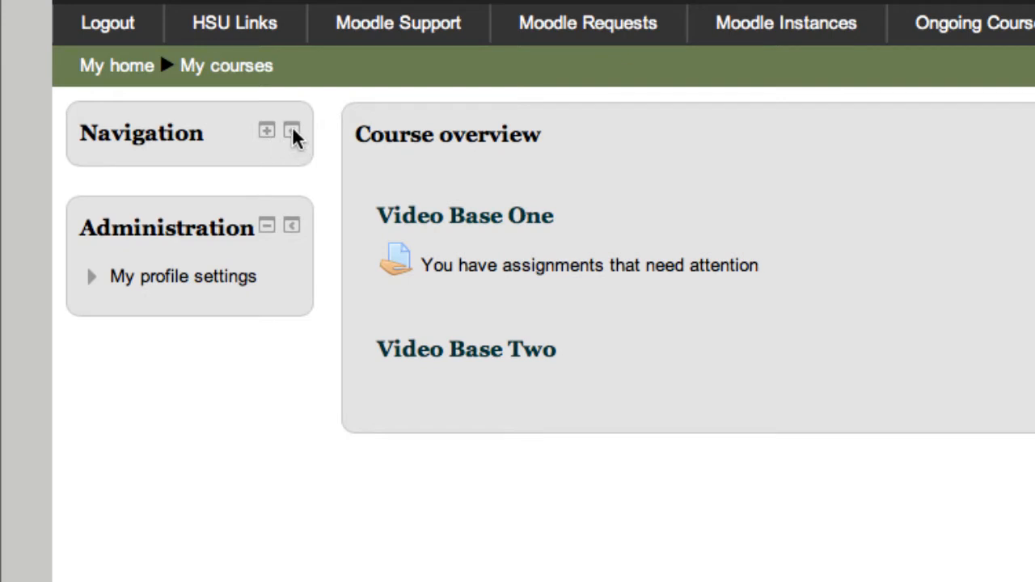
{"action": "mouse_move", "coordinate": [292, 129]}
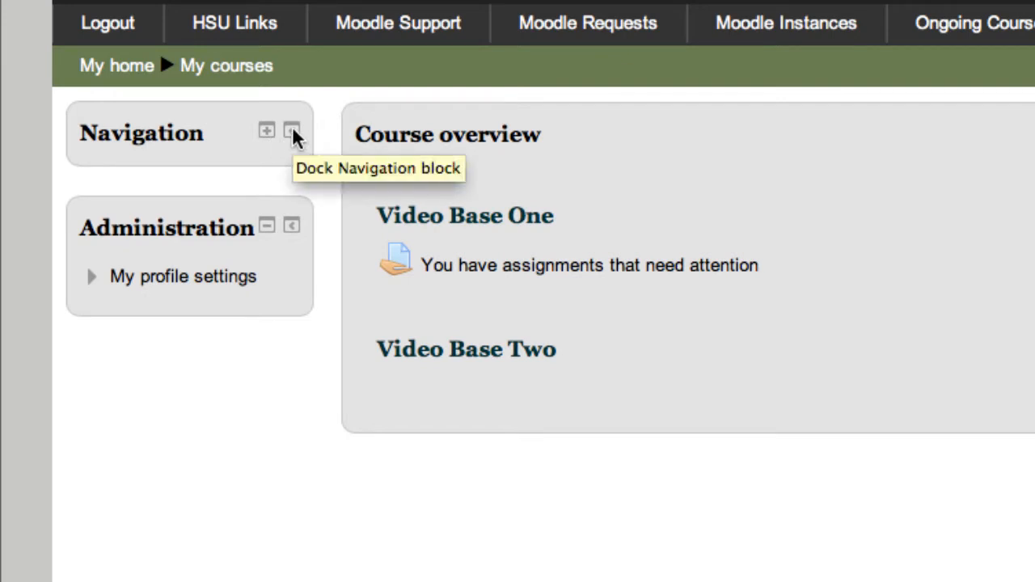
{"action": "left_click", "coordinate": [291, 129]}
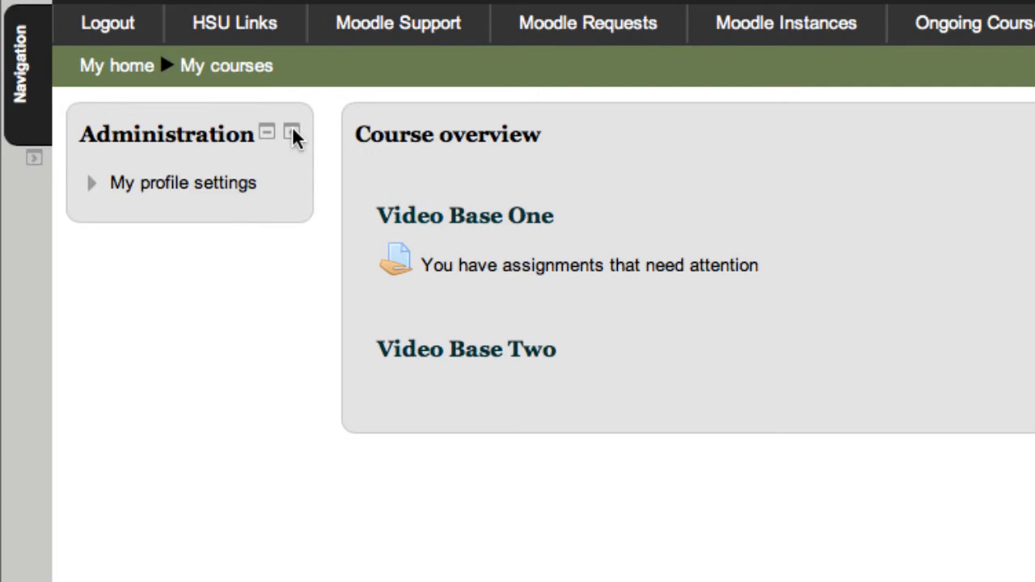
{"action": "mouse_move", "coordinate": [16, 165]}
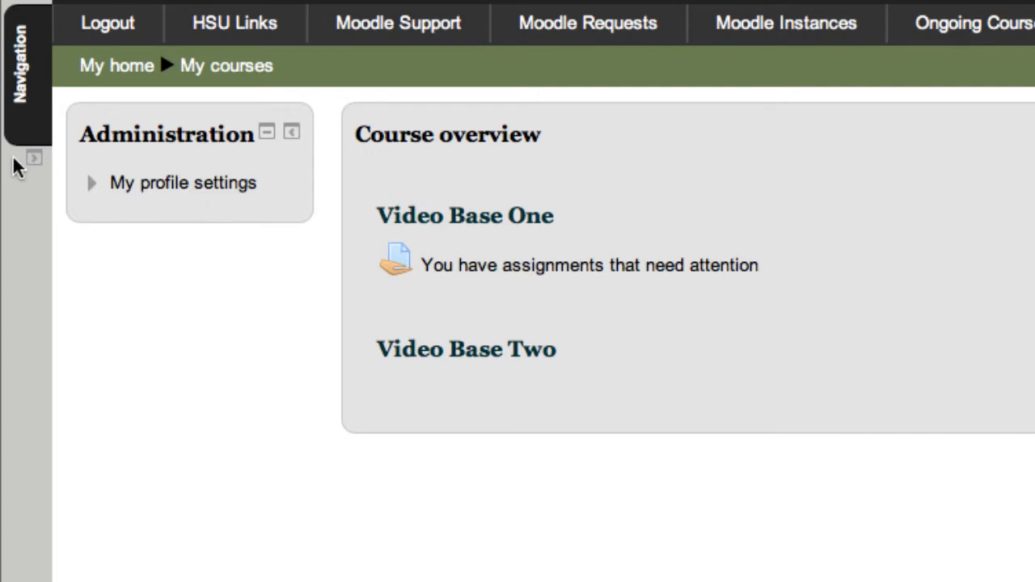
{"action": "left_click", "coordinate": [25, 68]}
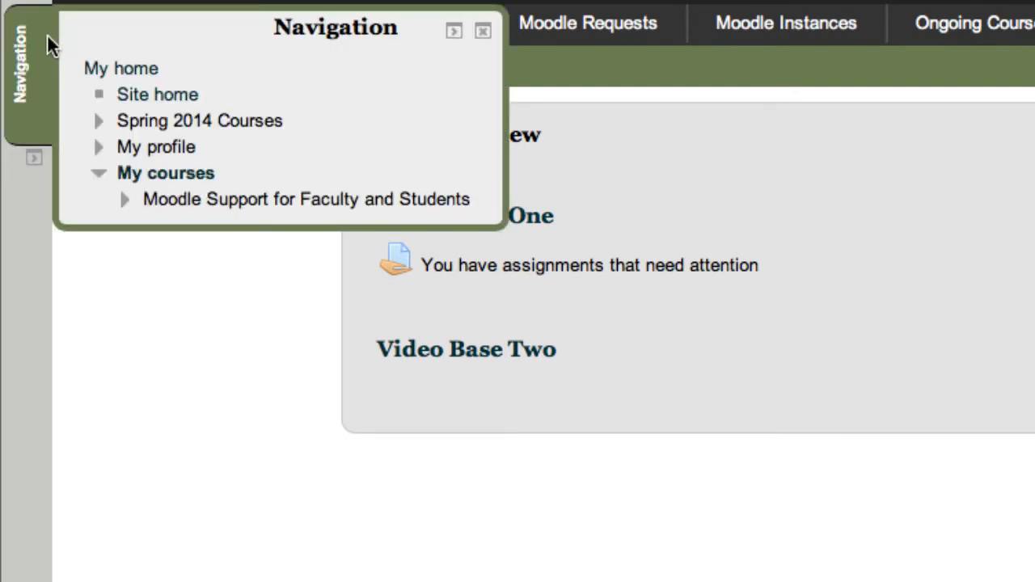
{"action": "mouse_move", "coordinate": [46, 113]}
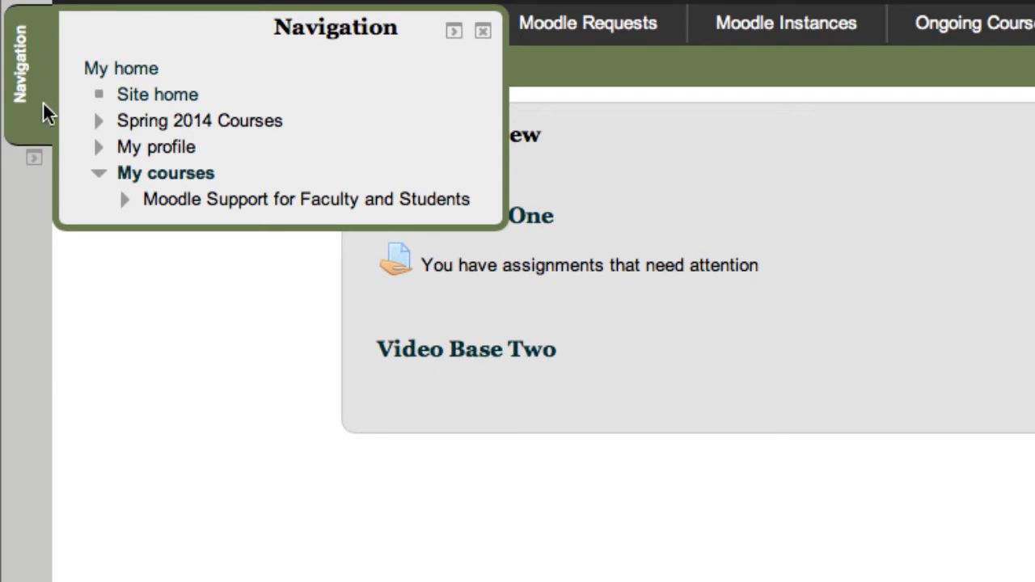
{"action": "mouse_move", "coordinate": [210, 110]}
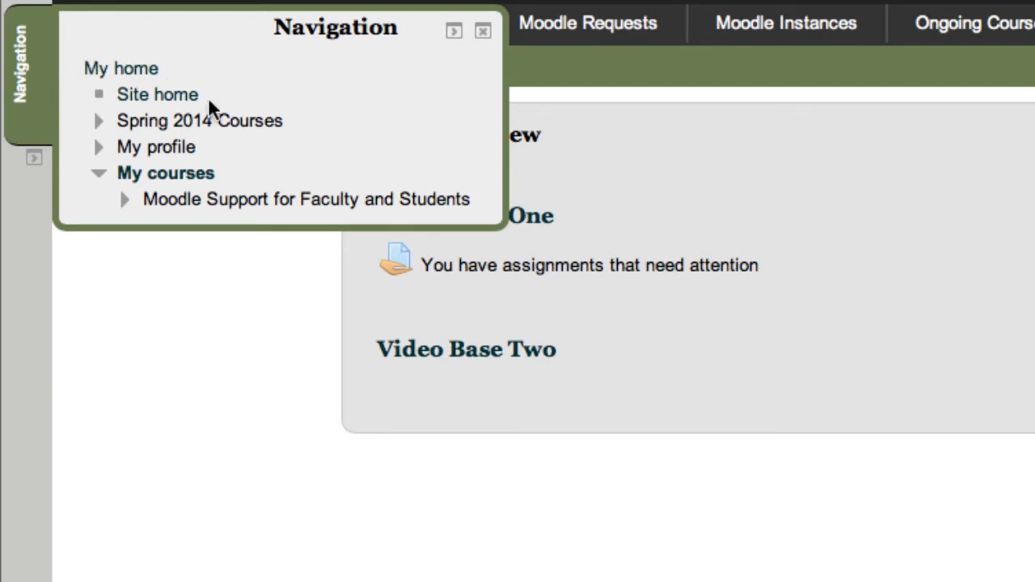
{"action": "mouse_move", "coordinate": [382, 167]}
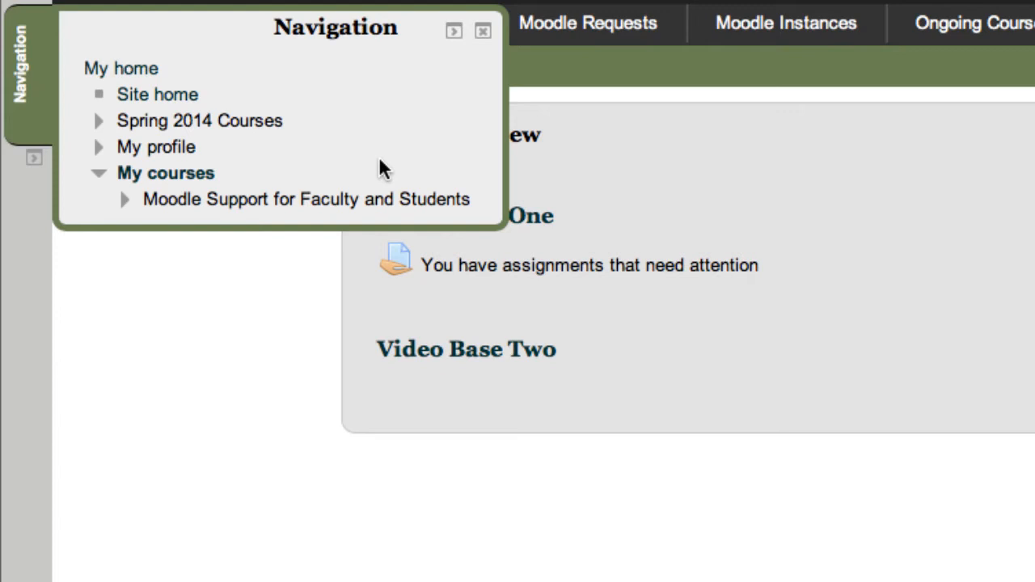
{"action": "mouse_move", "coordinate": [324, 105]}
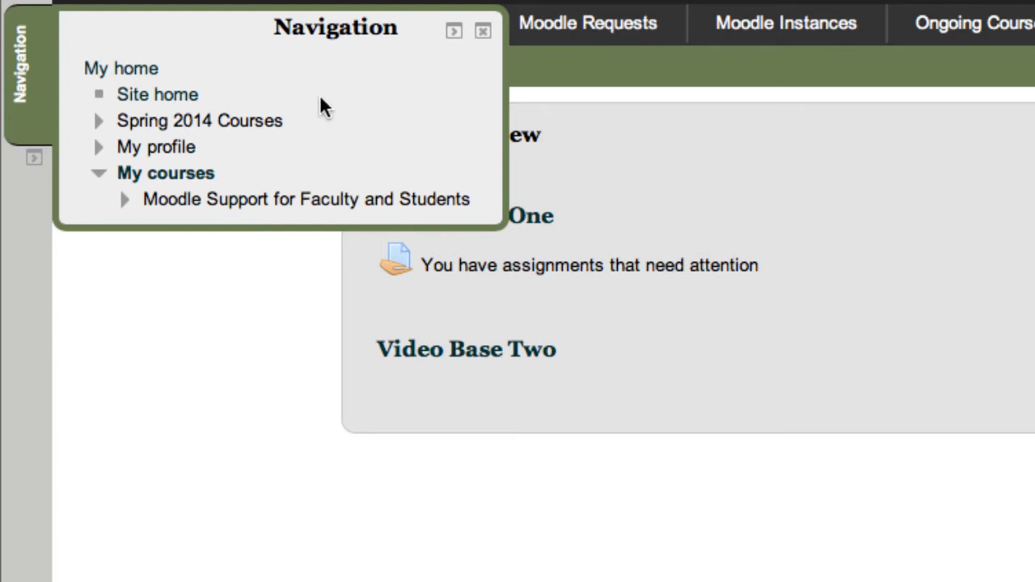
{"action": "mouse_move", "coordinate": [314, 105]}
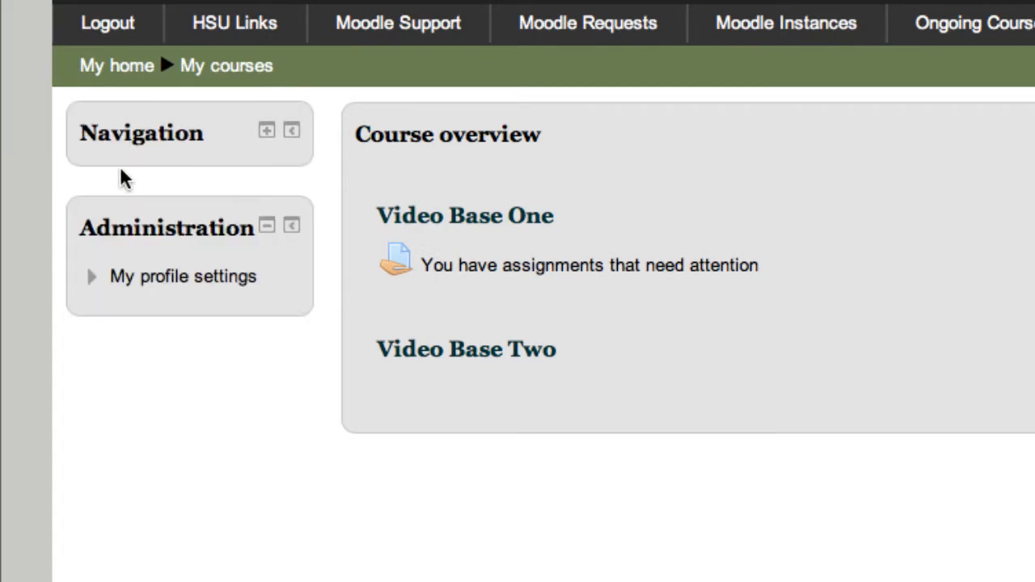
{"action": "mouse_move", "coordinate": [255, 144]}
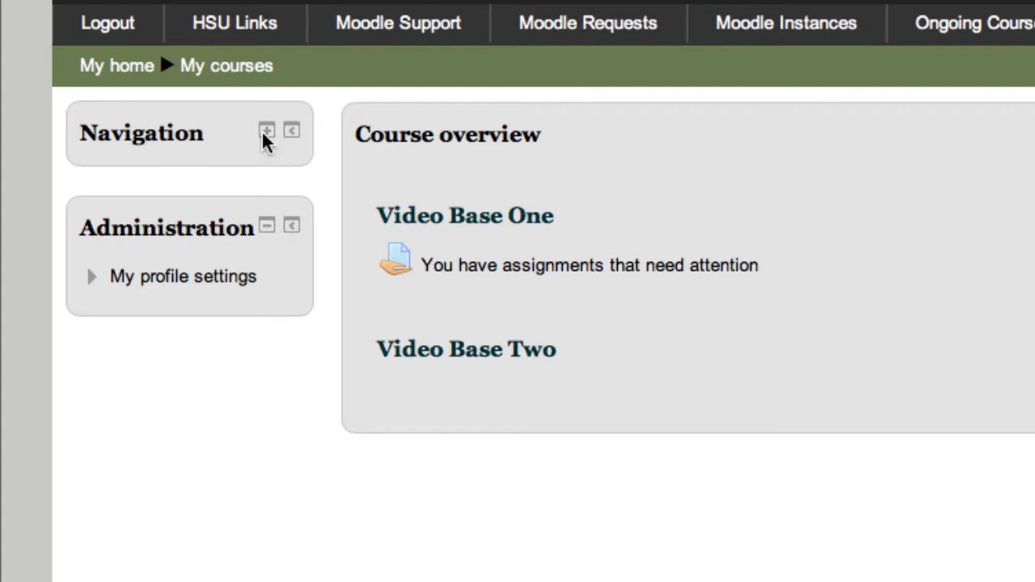
{"action": "left_click", "coordinate": [267, 129]}
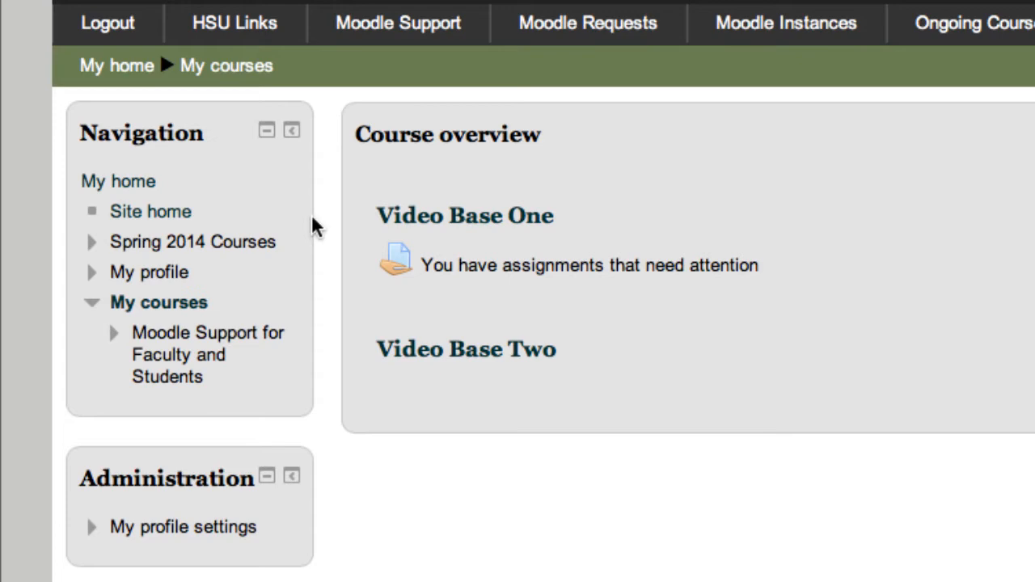
{"action": "left_click", "coordinate": [192, 241]}
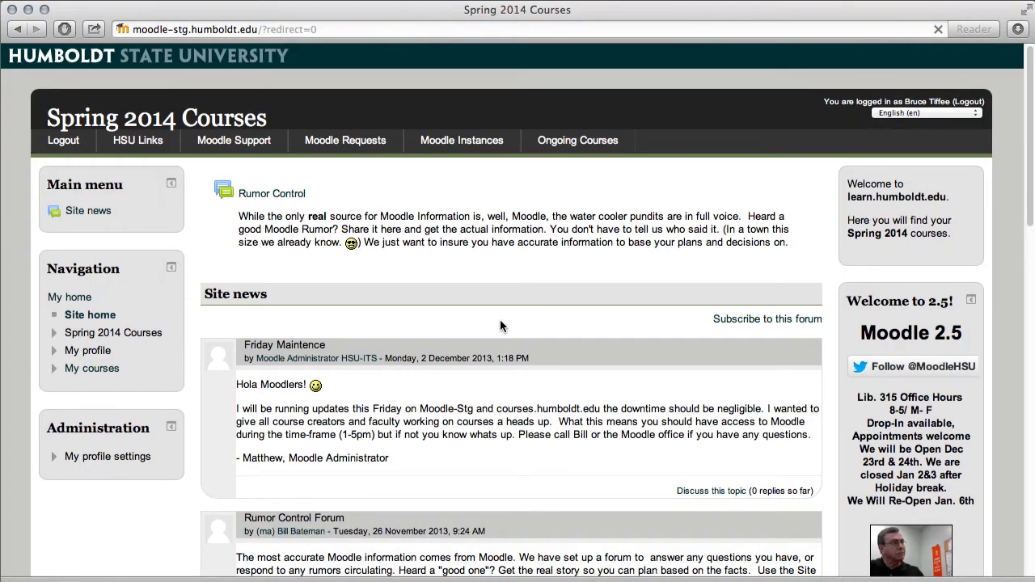
{"action": "scroll", "scroll_direction": "up", "scroll_amount": 3}
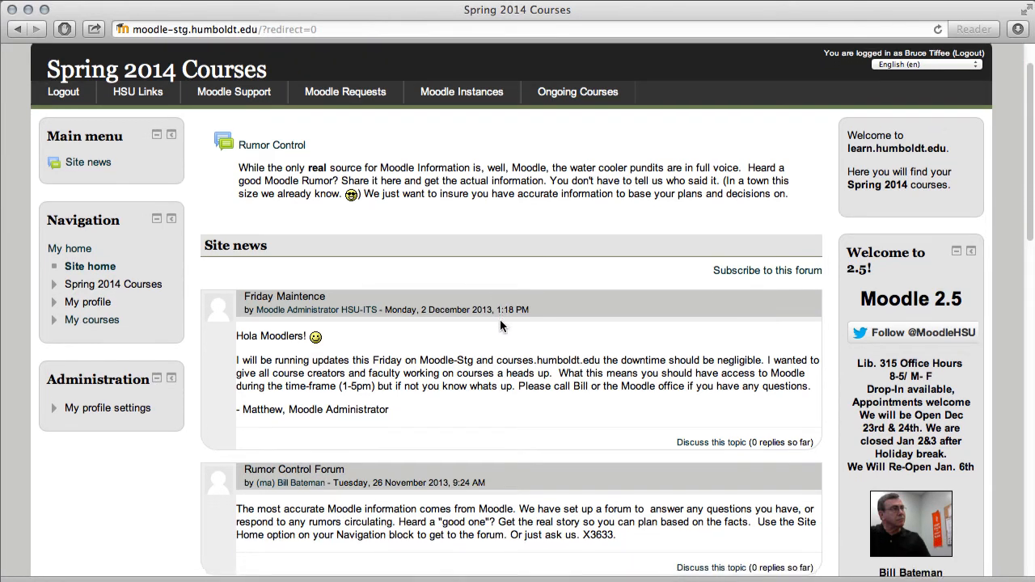
{"action": "scroll", "scroll_direction": "down", "scroll_amount": 3}
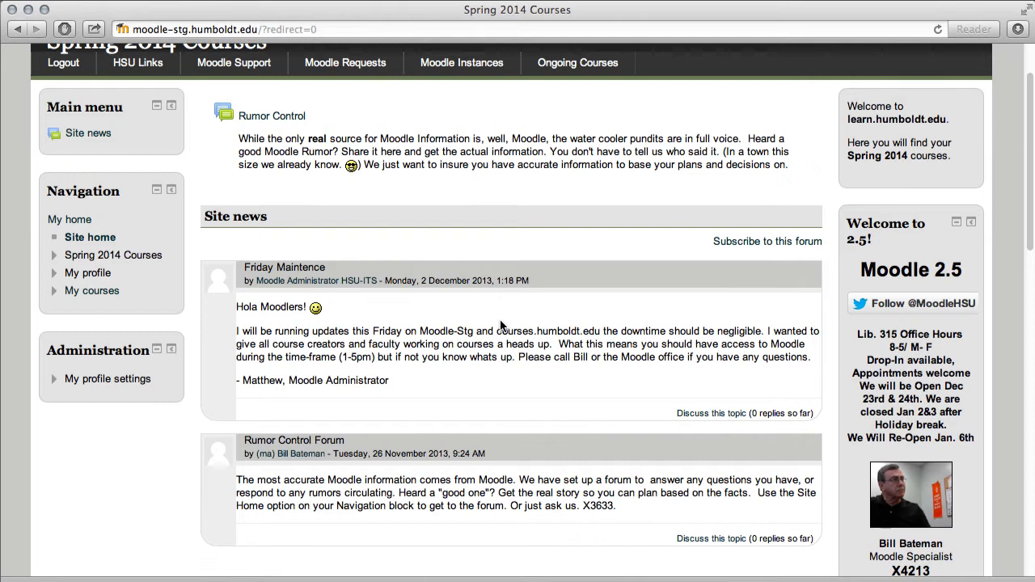
{"action": "scroll", "scroll_direction": "up", "scroll_amount": 3}
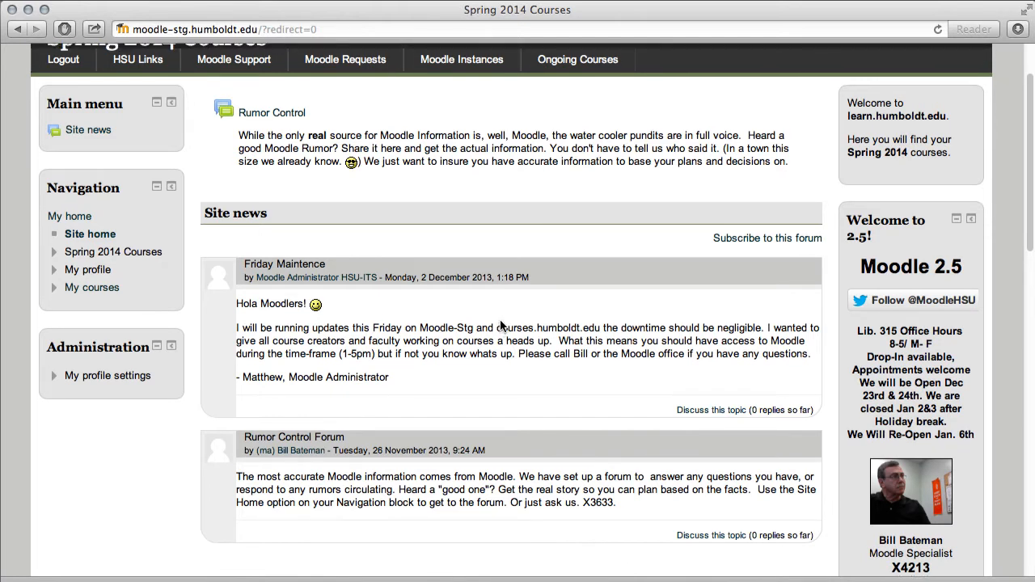
{"action": "mouse_move", "coordinate": [68, 217]}
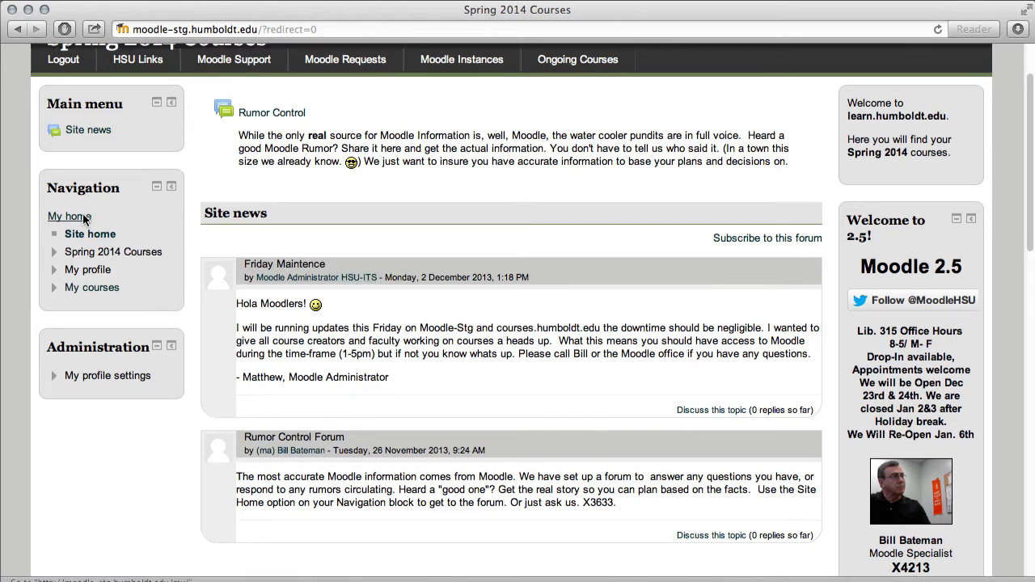
- Return to My home and look over the Course overview, Latest news and Marking blocks
{"action": "left_click", "coordinate": [68, 217]}
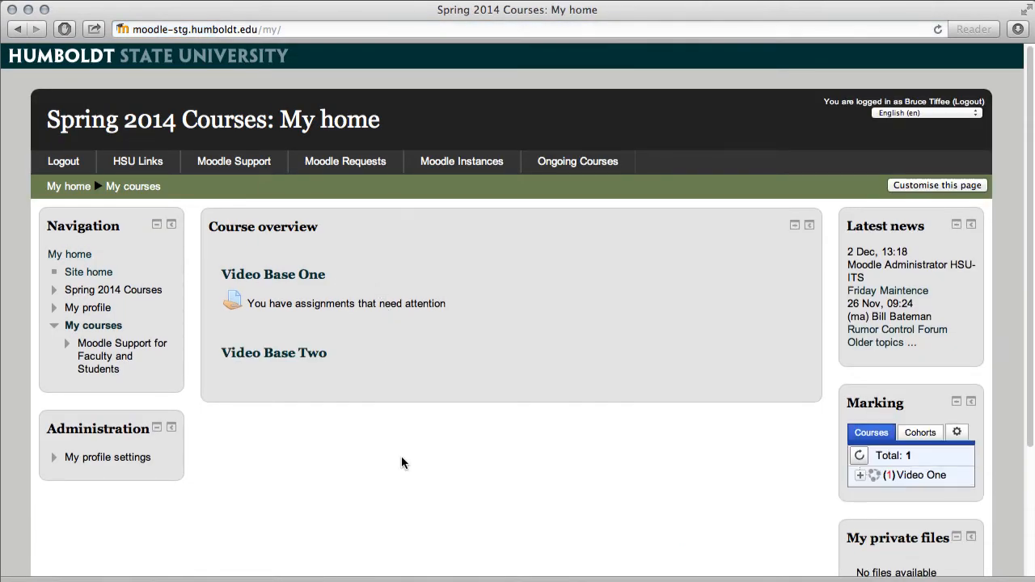
{"action": "scroll", "scroll_direction": "down", "scroll_amount": 3}
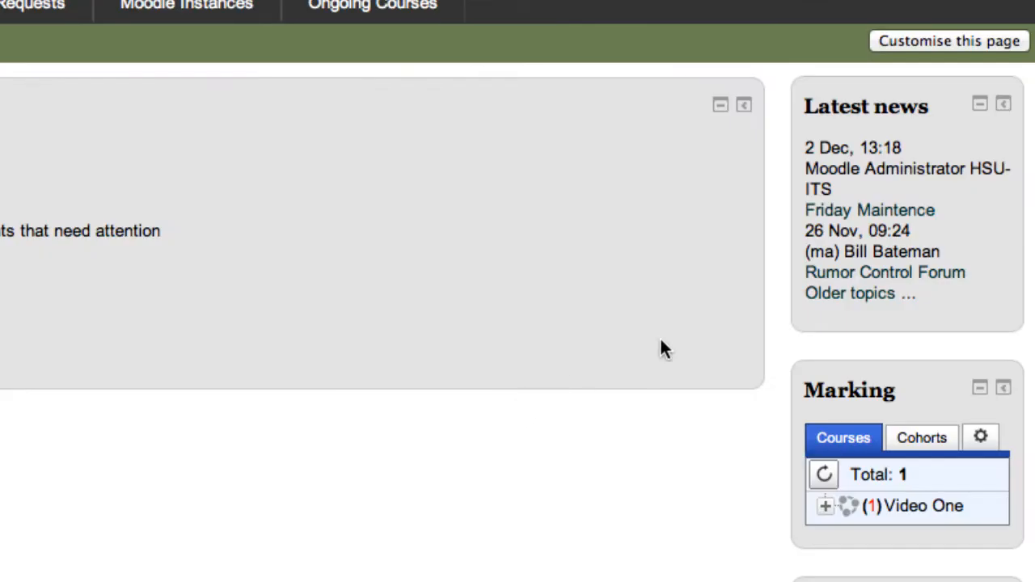
{"action": "mouse_move", "coordinate": [971, 217]}
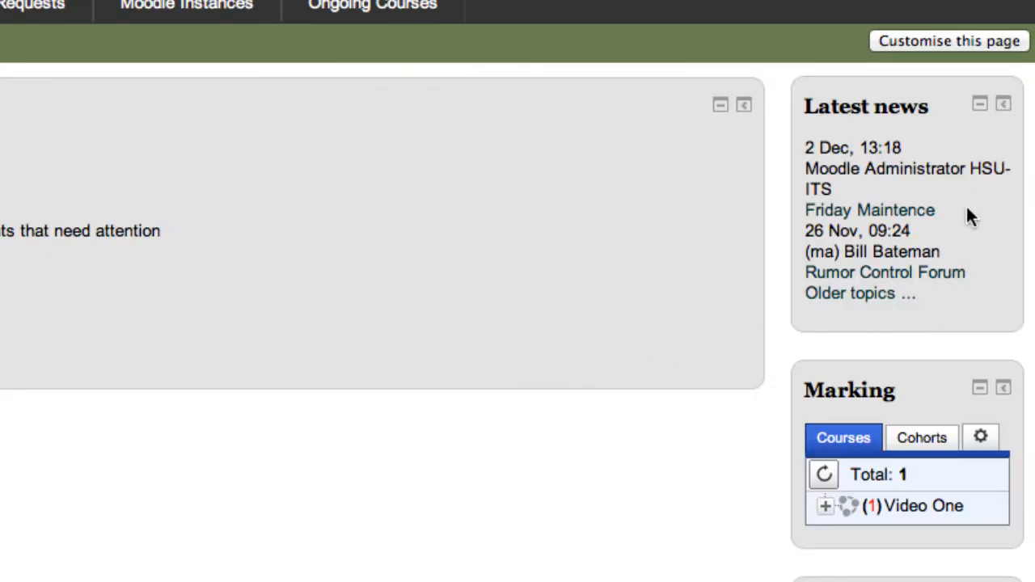
{"action": "mouse_move", "coordinate": [861, 256]}
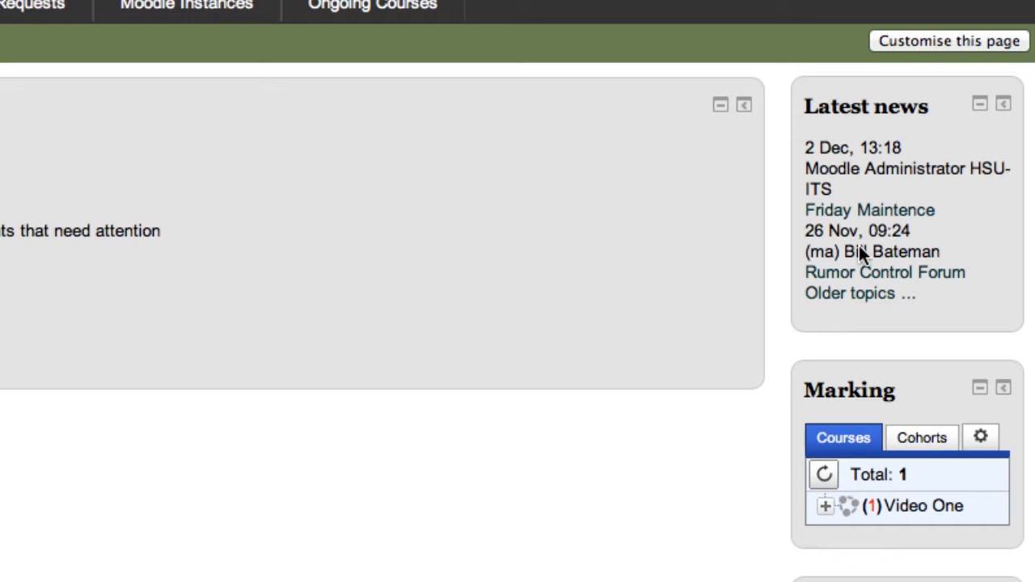
{"action": "mouse_move", "coordinate": [937, 304]}
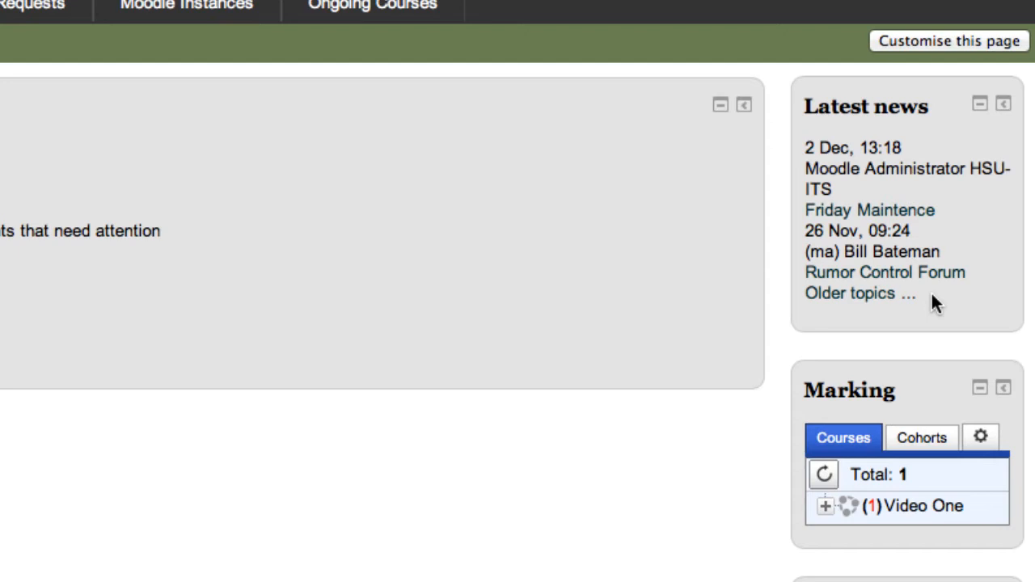
{"action": "mouse_move", "coordinate": [928, 359]}
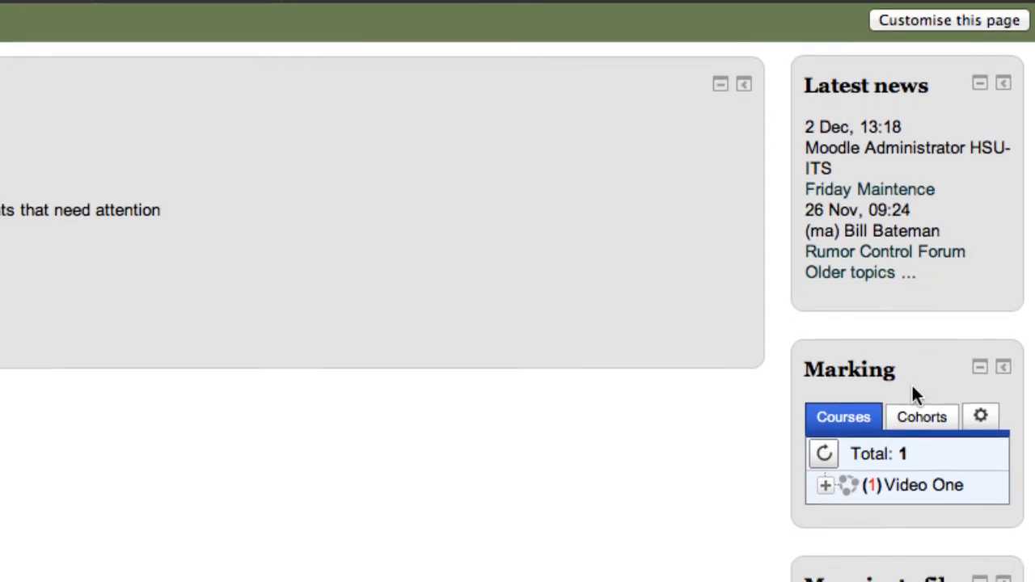
{"action": "mouse_move", "coordinate": [958, 359]}
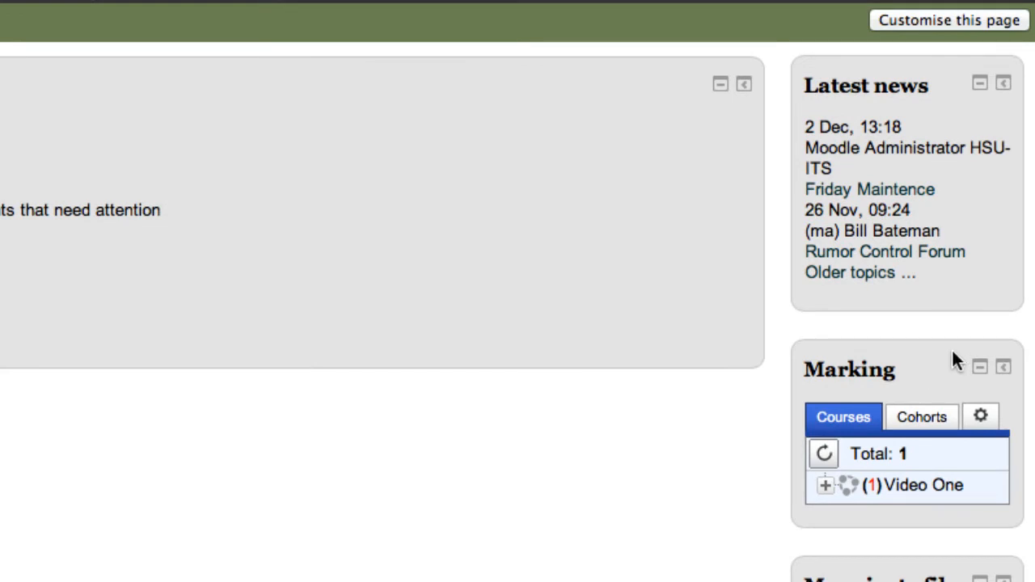
{"action": "mouse_move", "coordinate": [945, 358]}
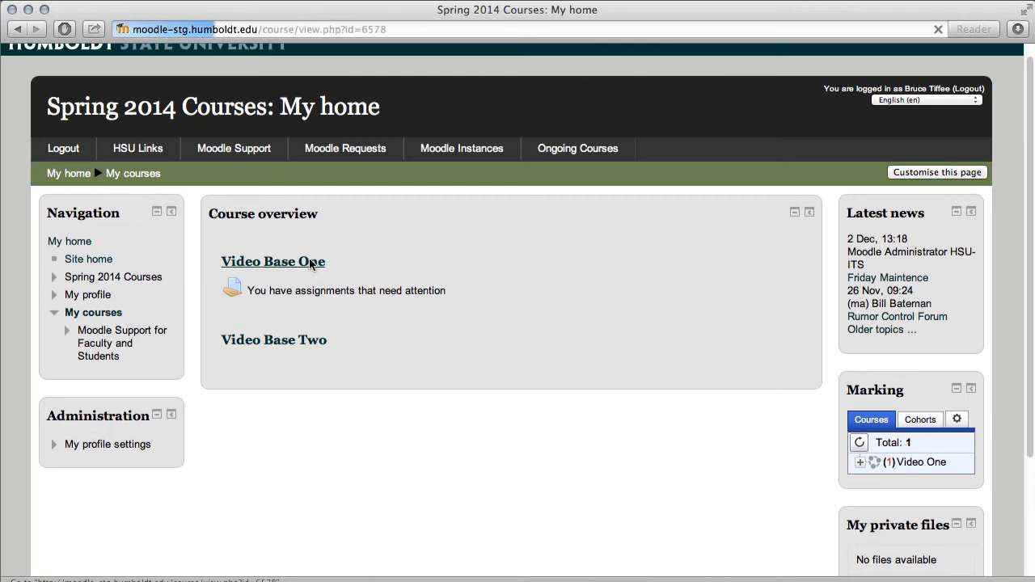
- Enter the Video Base One course, review its weekly sections, and fold away the Navigation block
{"action": "left_click", "coordinate": [272, 262]}
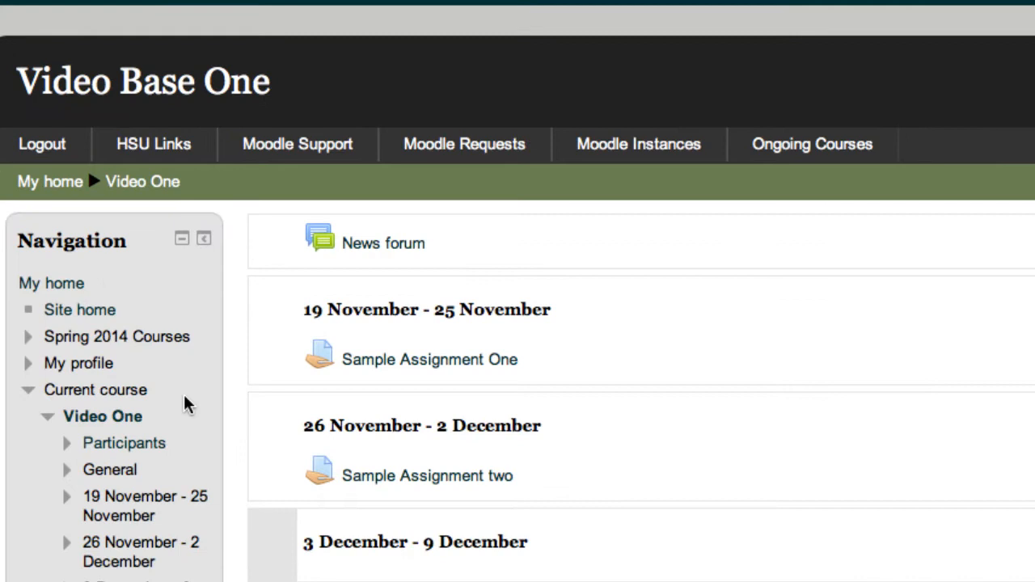
{"action": "scroll", "scroll_direction": "down", "scroll_amount": 3}
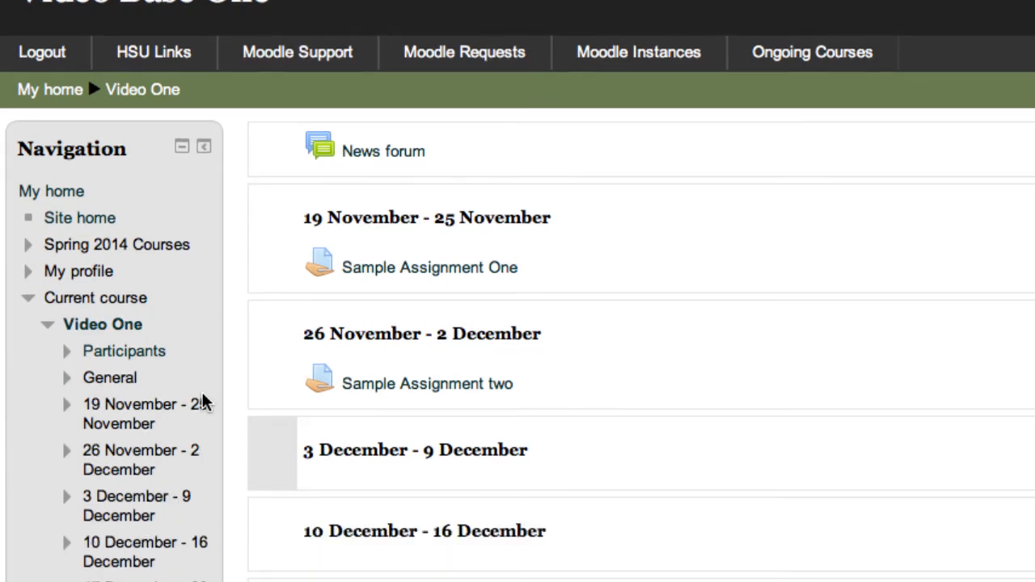
{"action": "scroll", "scroll_direction": "down", "scroll_amount": 3}
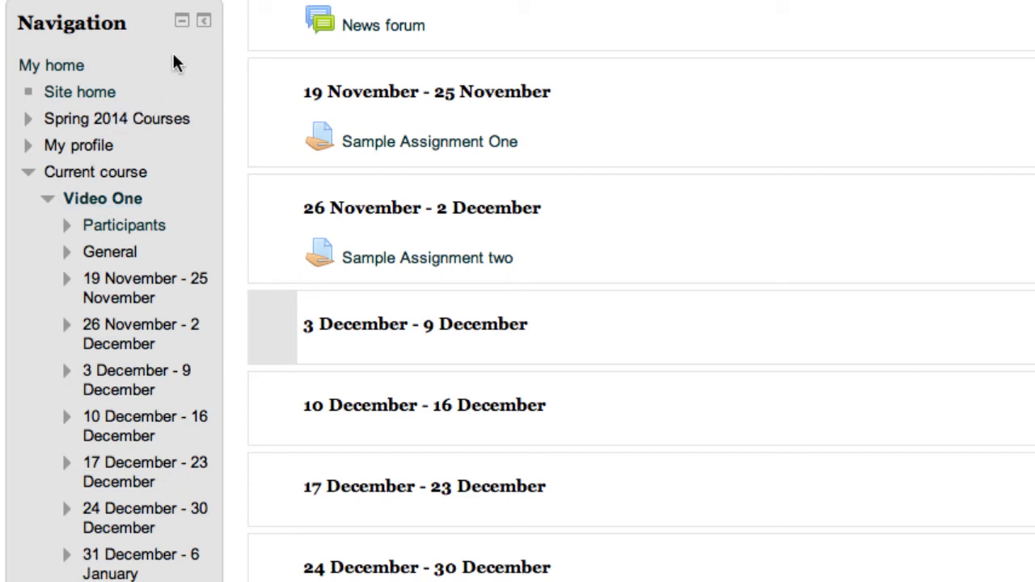
{"action": "left_click", "coordinate": [181, 20]}
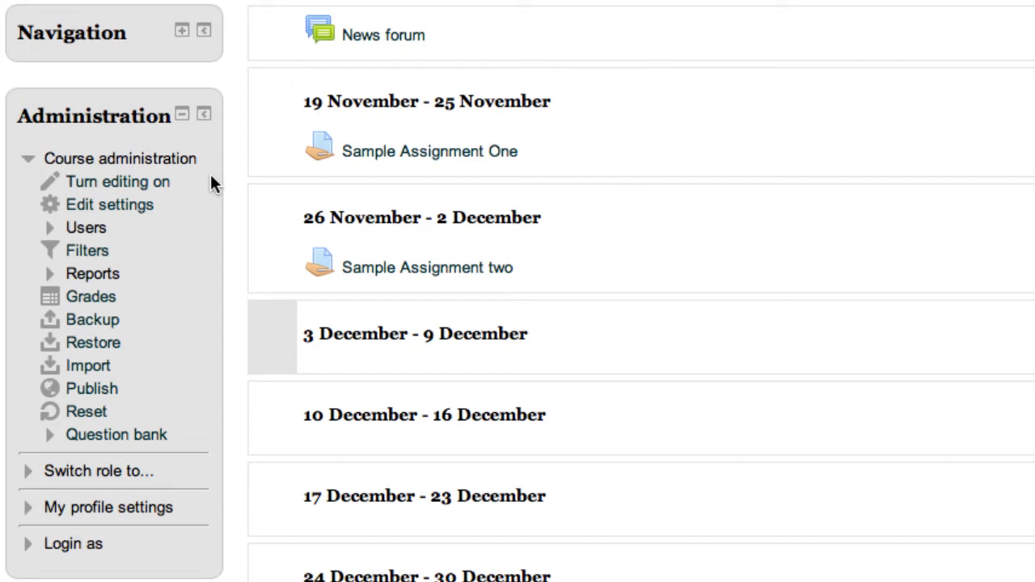
{"action": "mouse_move", "coordinate": [110, 204]}
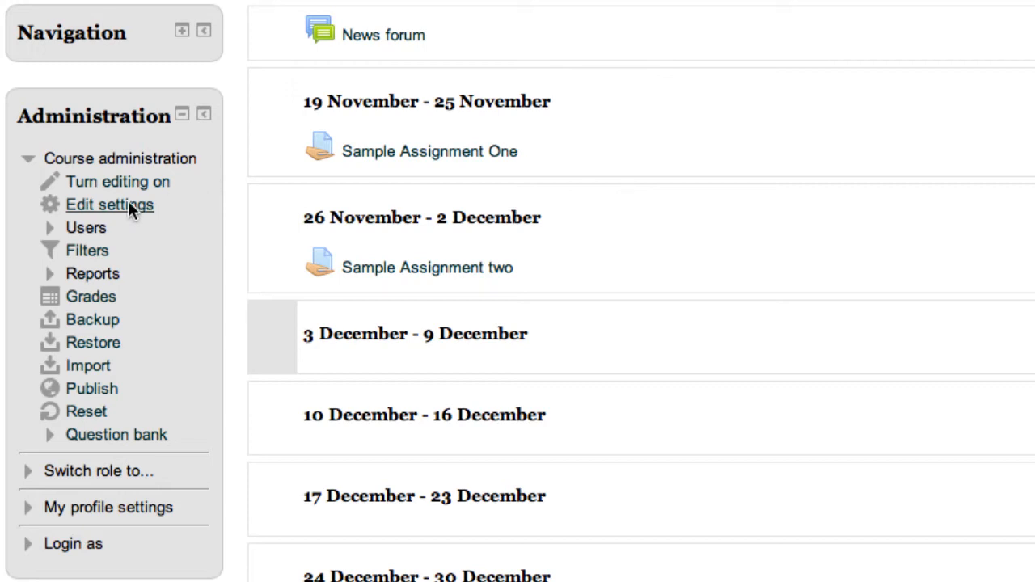
{"action": "mouse_move", "coordinate": [81, 213]}
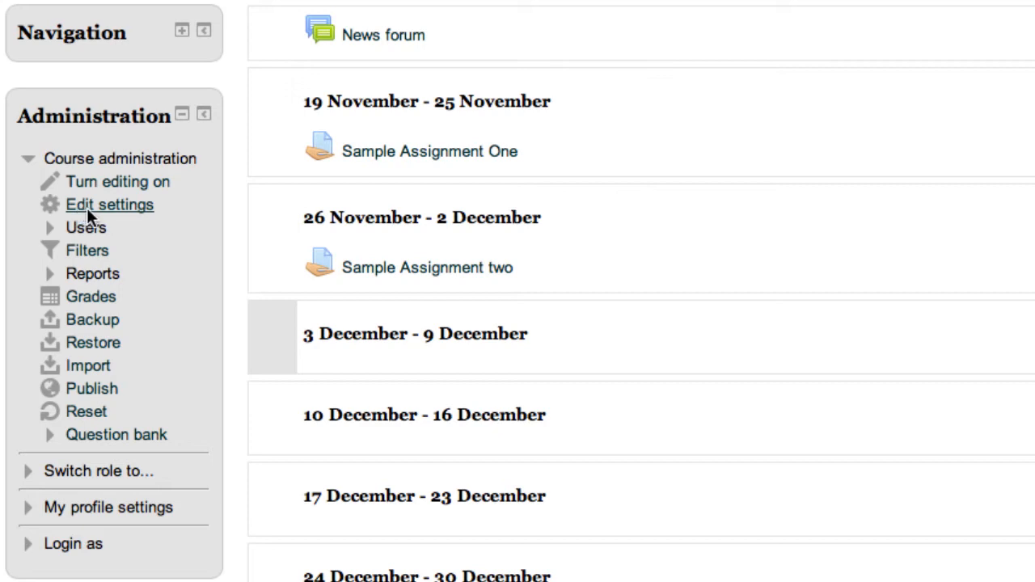
{"action": "mouse_move", "coordinate": [165, 209]}
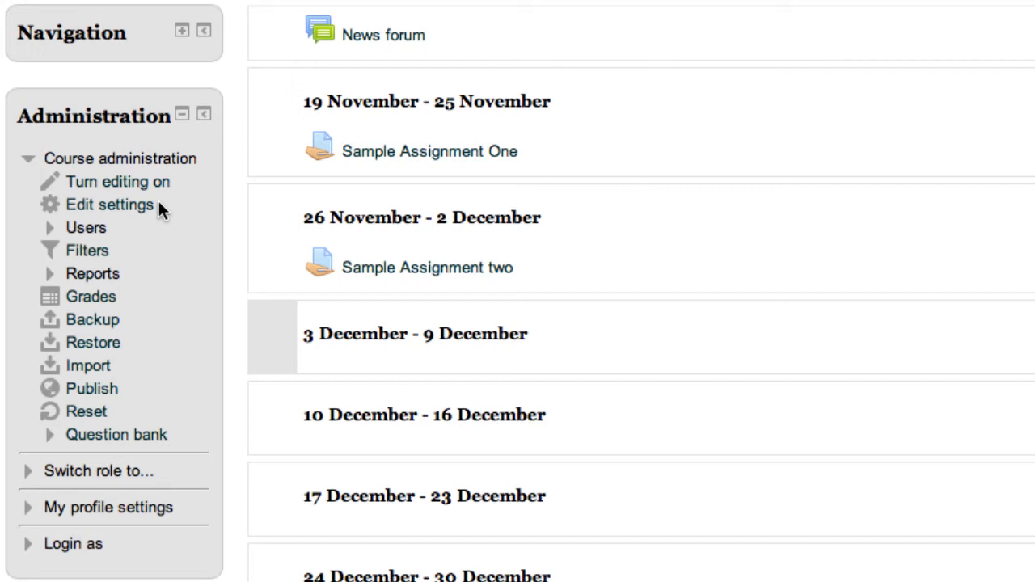
{"action": "mouse_move", "coordinate": [427, 256]}
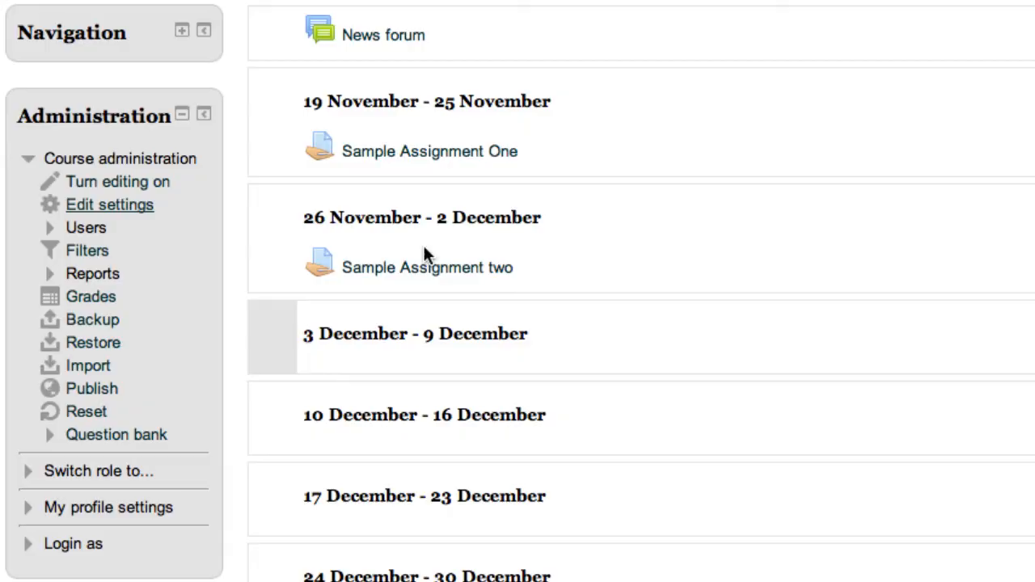
- Go to Edit settings under Course administration for Video Base One
{"action": "left_click", "coordinate": [109, 204]}
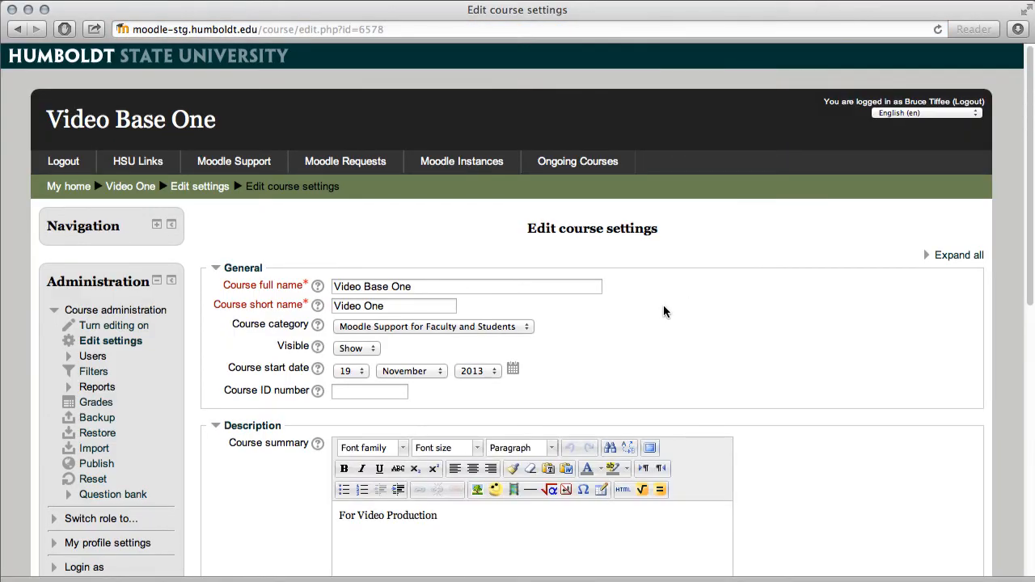
{"action": "mouse_move", "coordinate": [510, 304]}
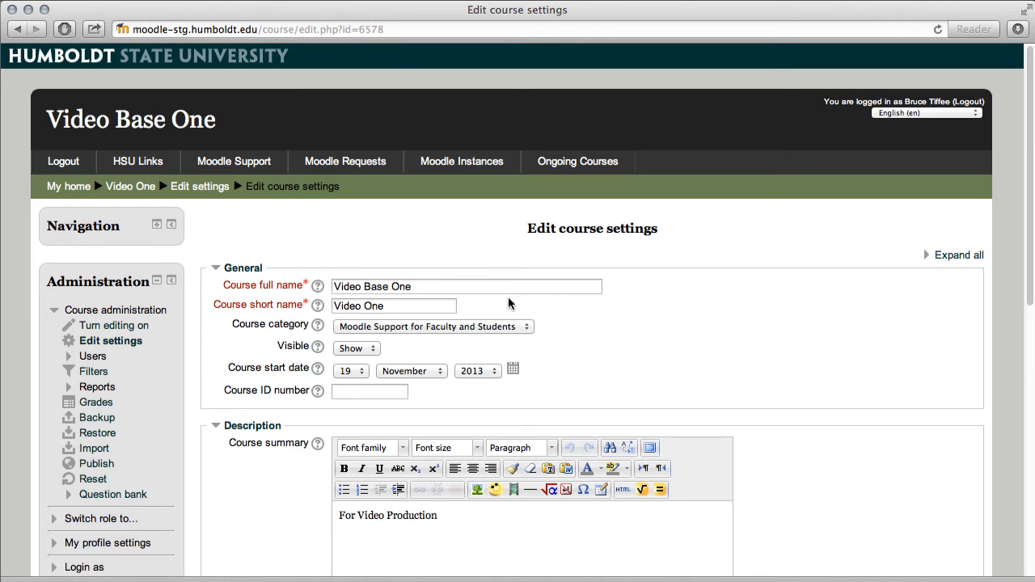
{"action": "mouse_move", "coordinate": [568, 314]}
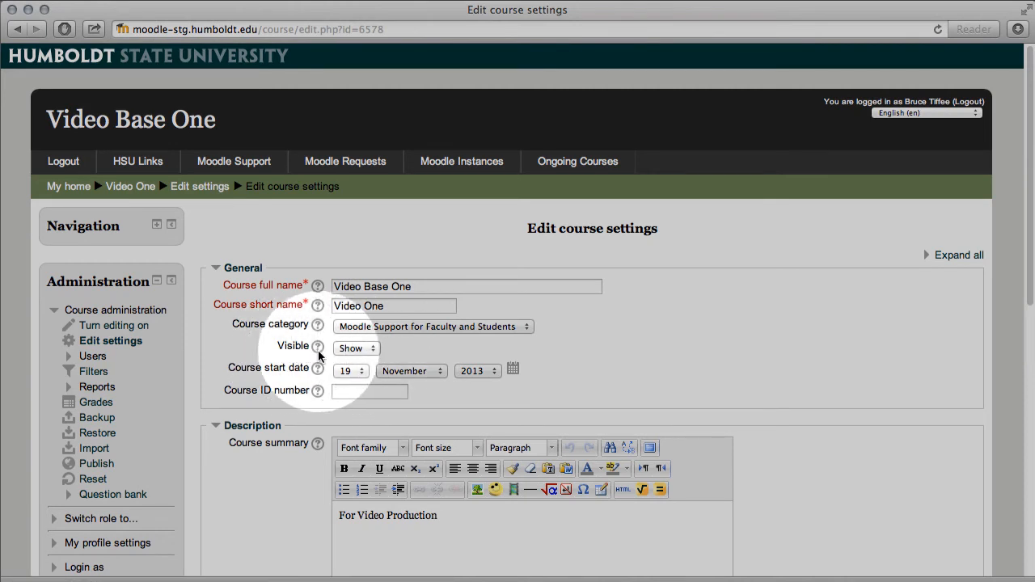
{"action": "mouse_move", "coordinate": [402, 353]}
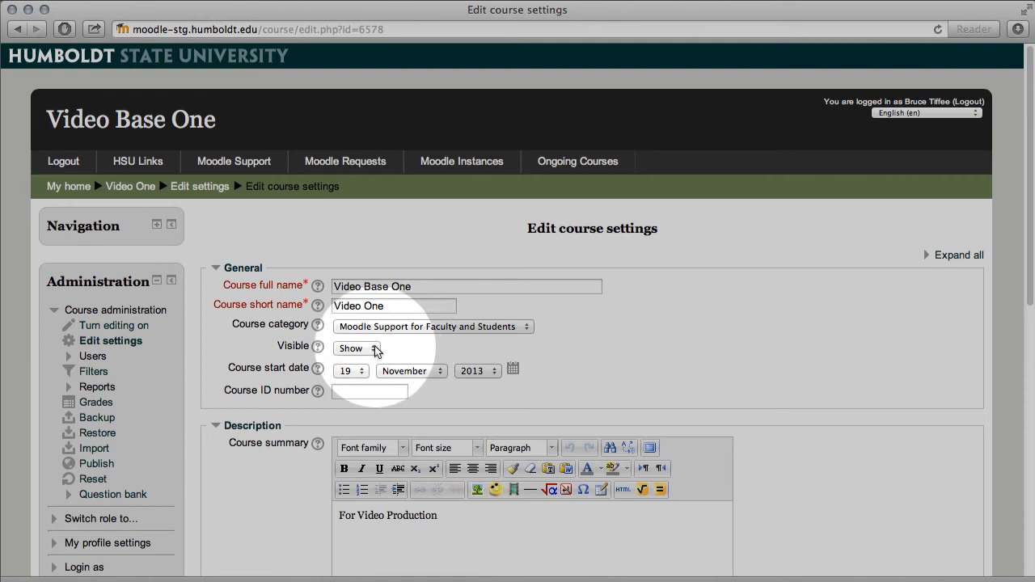
- Review the Visible choices and keep the course set to Show
{"action": "left_click", "coordinate": [355, 349]}
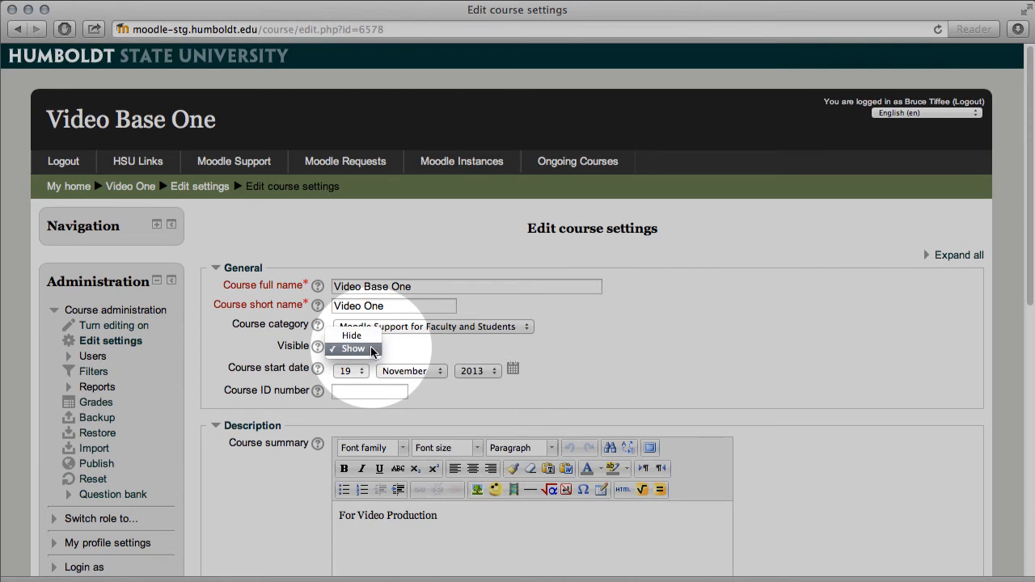
{"action": "left_click", "coordinate": [351, 349]}
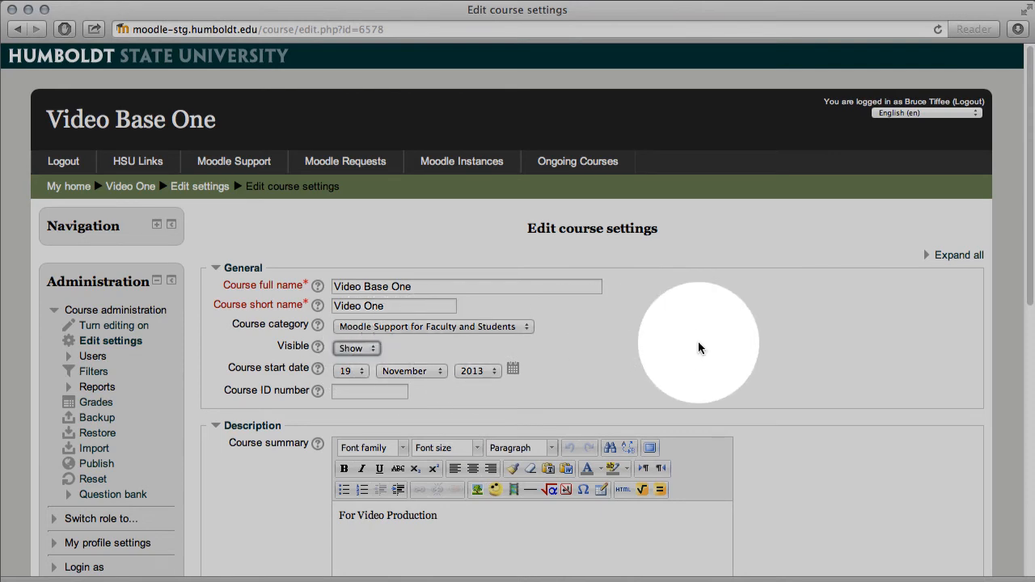
{"action": "scroll", "scroll_direction": "down", "scroll_amount": 3}
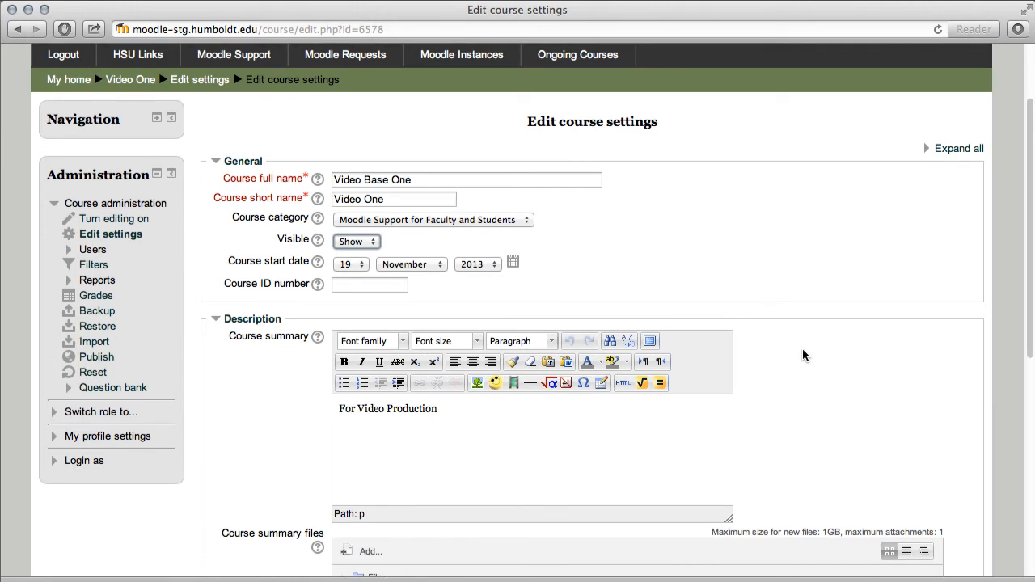
- Expand the Course format and Appearance sections of the settings form
{"action": "scroll", "scroll_direction": "up", "scroll_amount": 3}
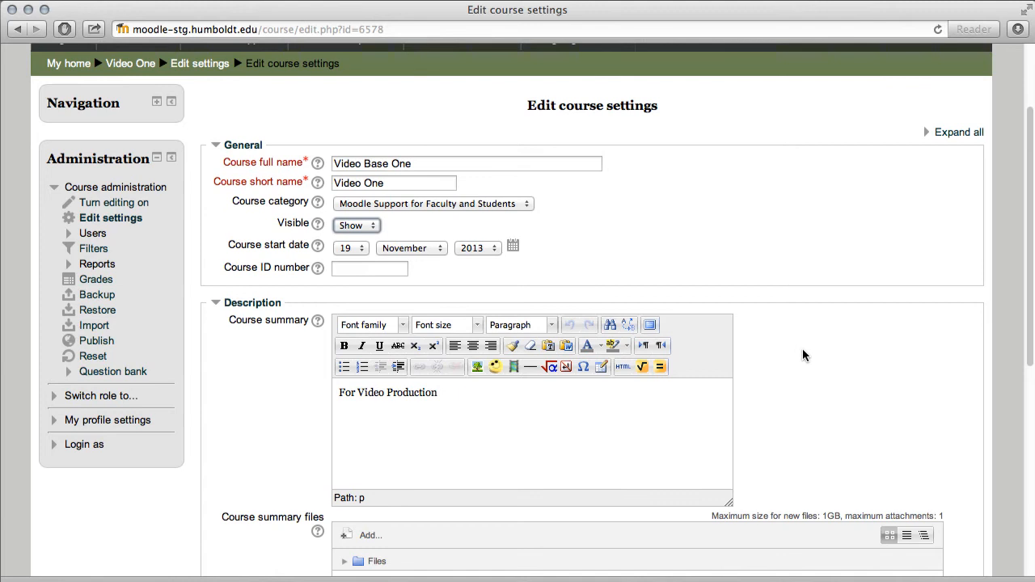
{"action": "scroll", "scroll_direction": "down", "scroll_amount": 3}
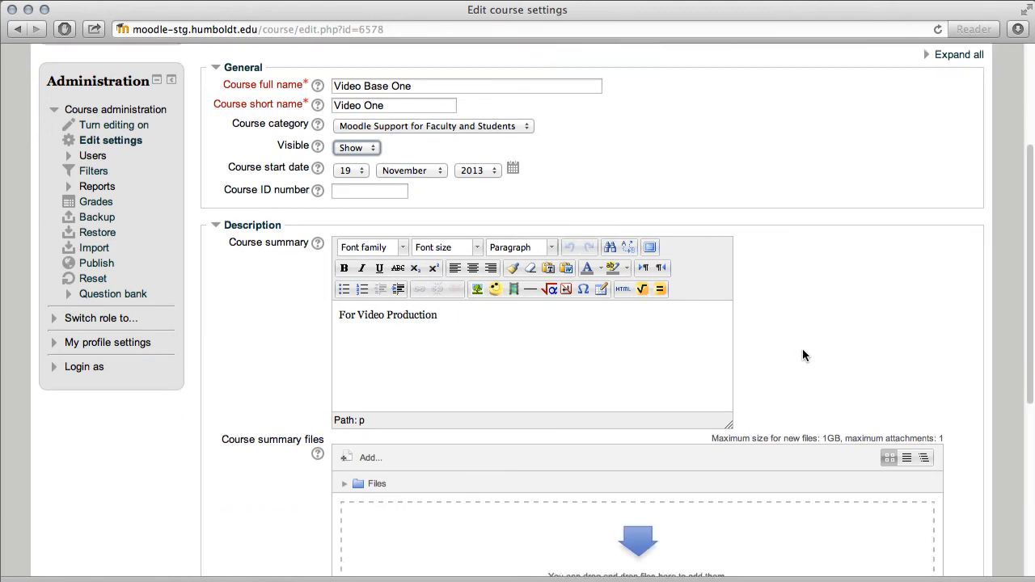
{"action": "scroll", "scroll_direction": "down", "scroll_amount": 3}
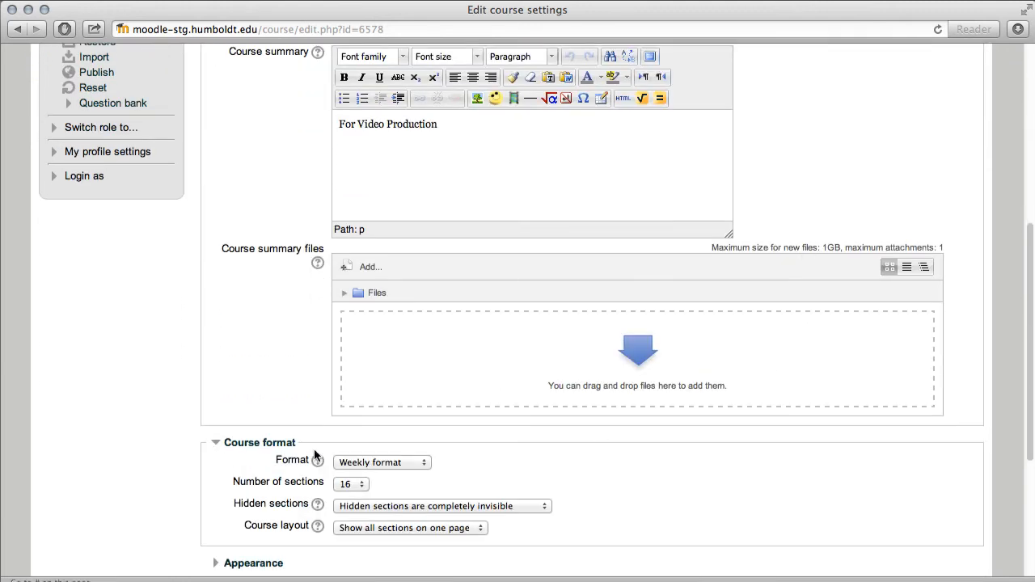
{"action": "left_click", "coordinate": [382, 463]}
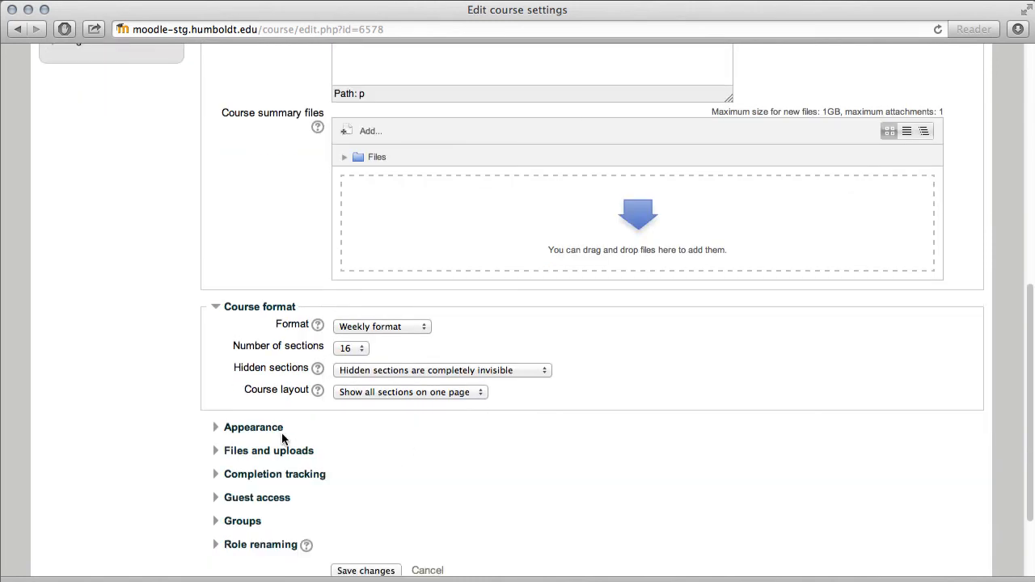
{"action": "left_click", "coordinate": [252, 427]}
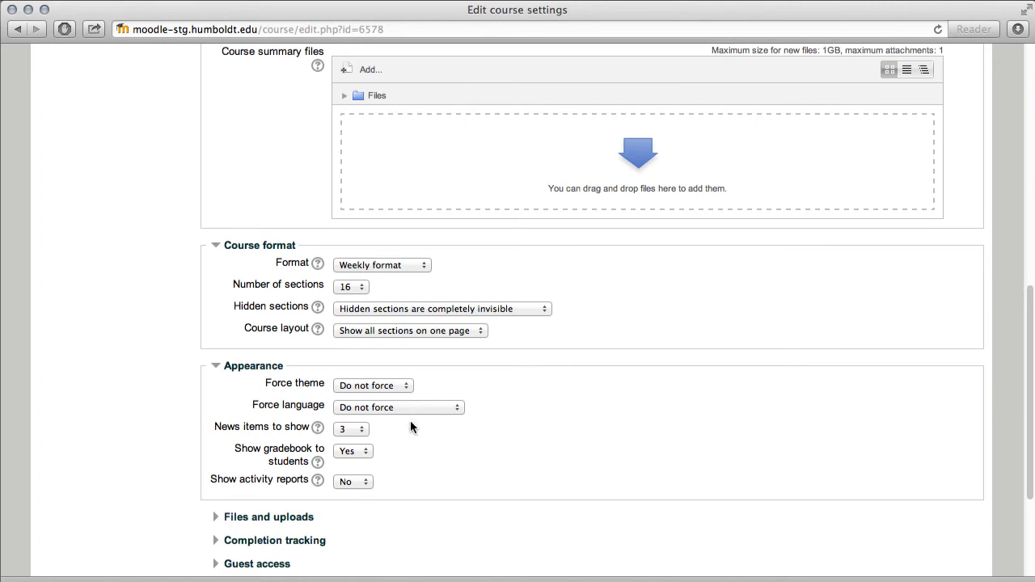
{"action": "scroll", "scroll_direction": "down", "scroll_amount": 3}
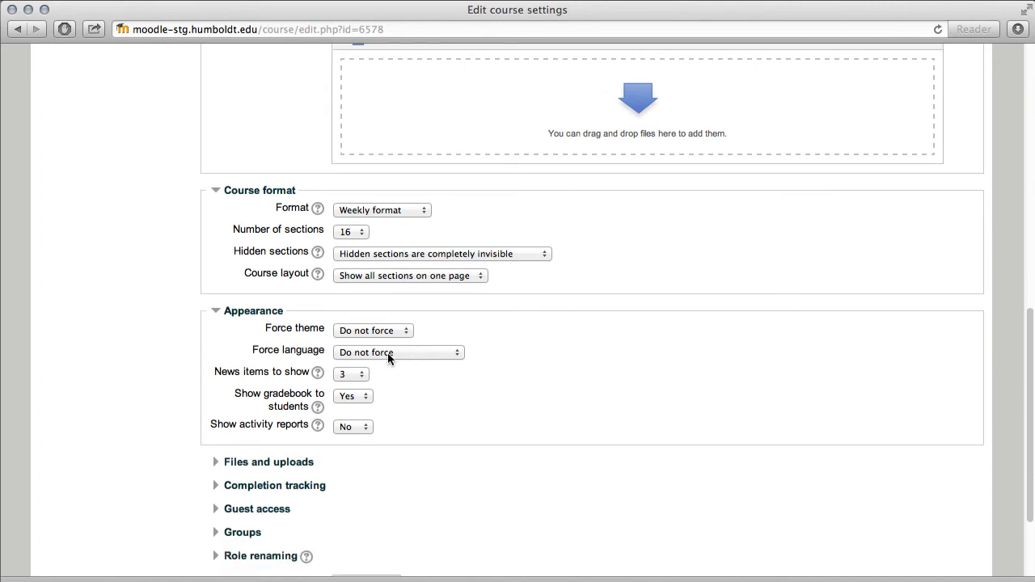
- Review the Force theme choices and leave the theme at Do not force
{"action": "left_click", "coordinate": [372, 330]}
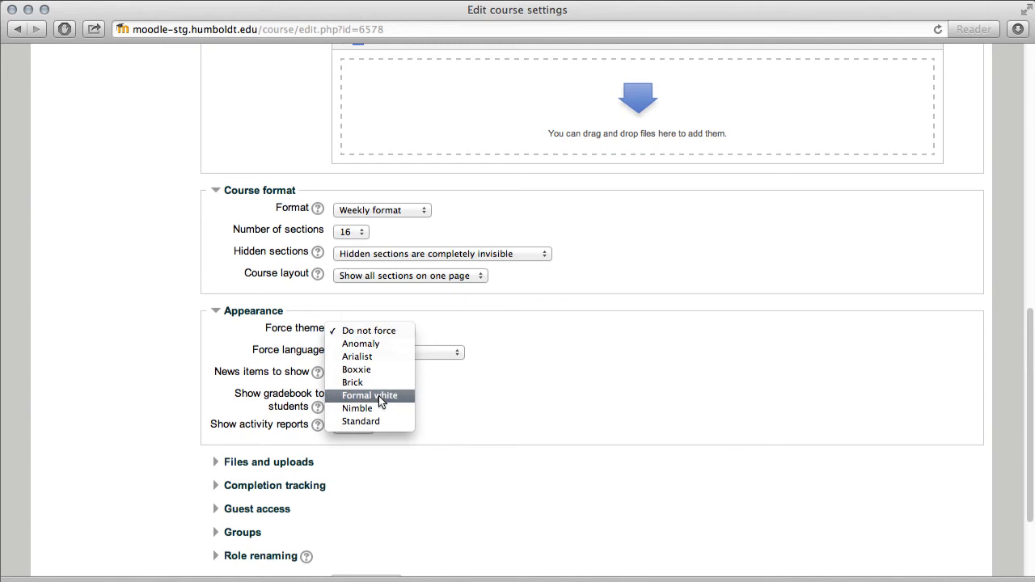
{"action": "mouse_move", "coordinate": [434, 430]}
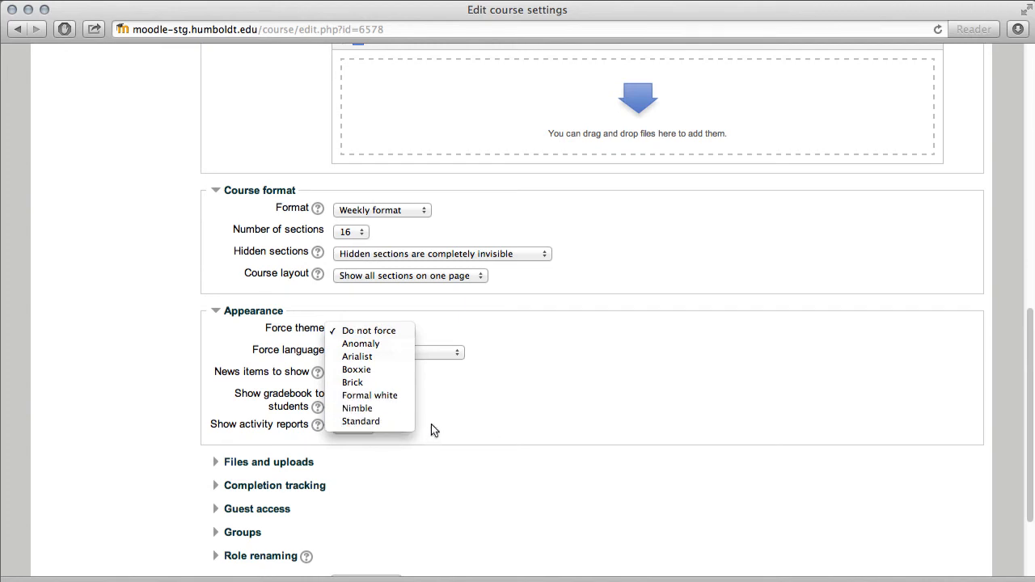
{"action": "mouse_move", "coordinate": [443, 428]}
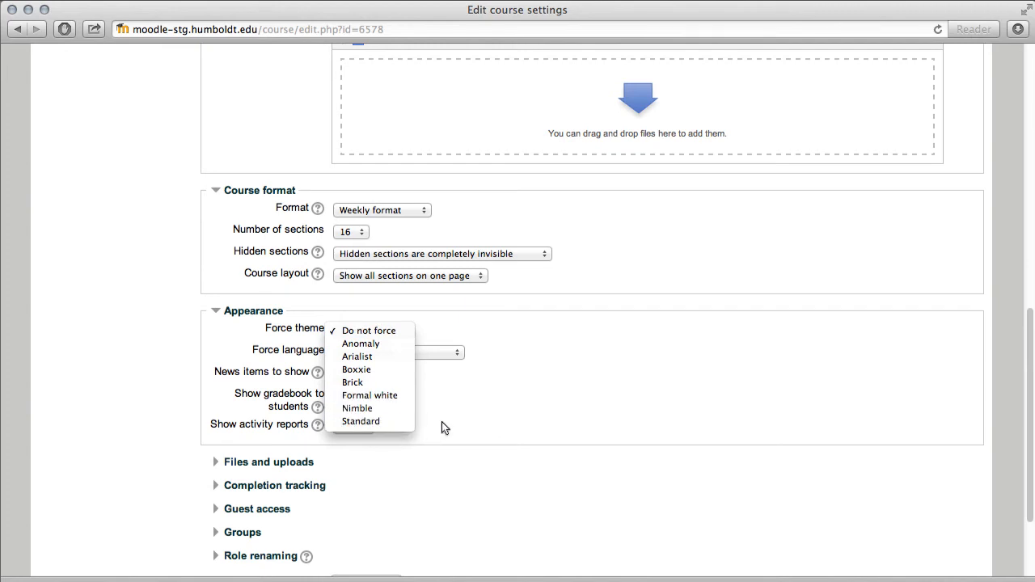
{"action": "left_click", "coordinate": [369, 330]}
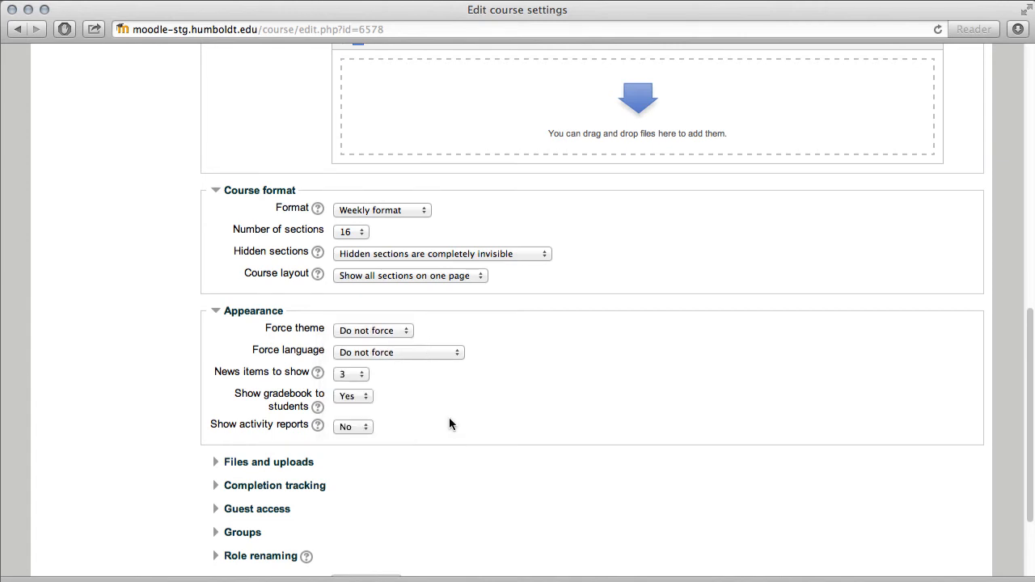
{"action": "mouse_move", "coordinate": [427, 467]}
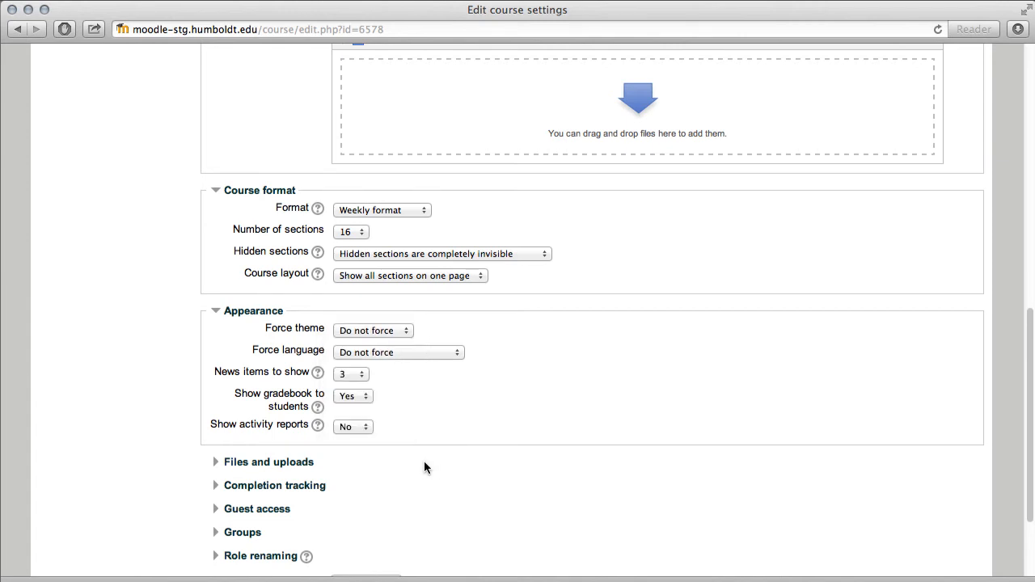
{"action": "scroll", "scroll_direction": "up", "scroll_amount": 3}
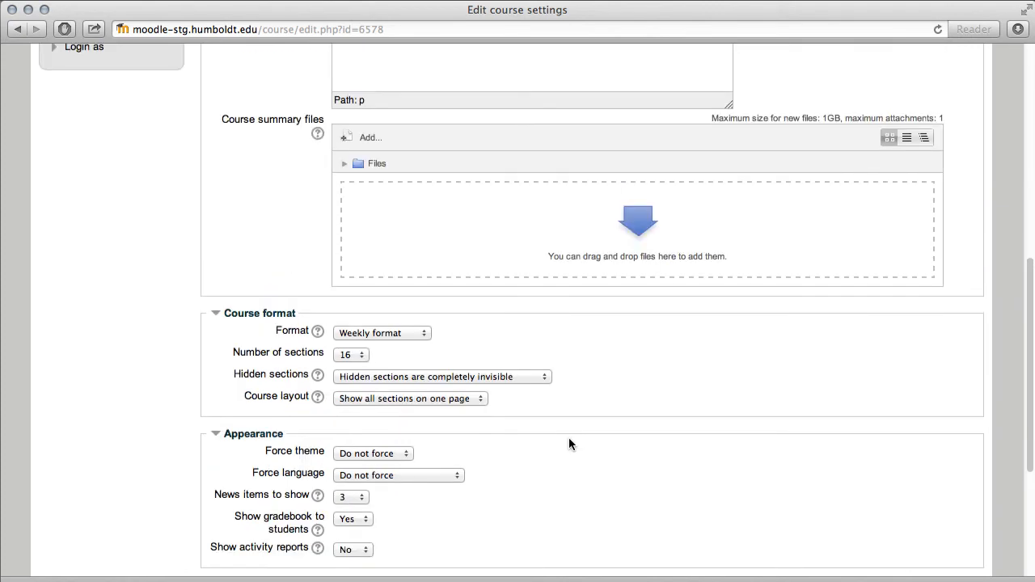
{"action": "scroll", "scroll_direction": "up", "scroll_amount": 3}
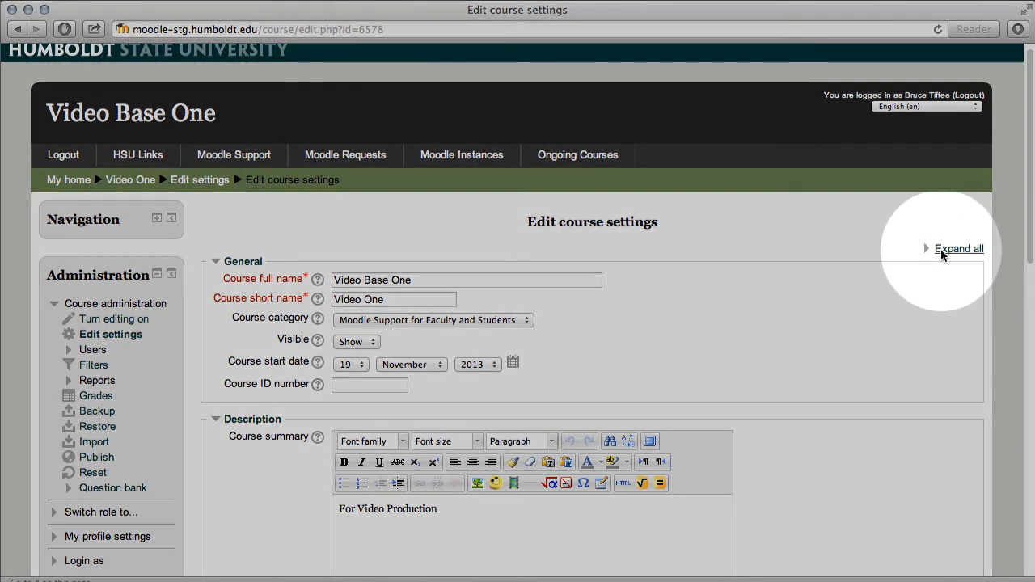
- Expand all sections, review them top to bottom, then leave only General open again
{"action": "left_click", "coordinate": [959, 249]}
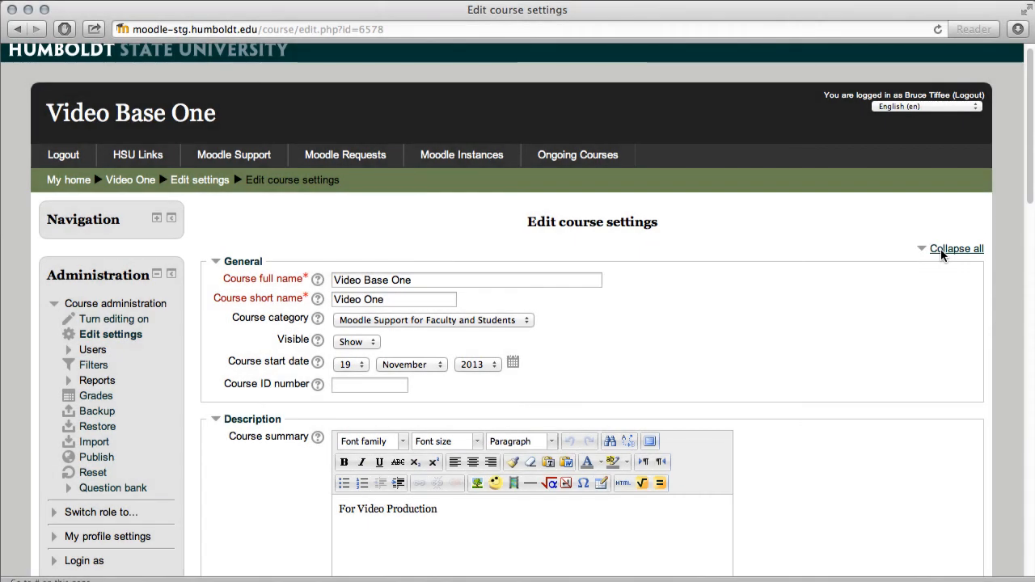
{"action": "scroll", "scroll_direction": "down", "scroll_amount": 3}
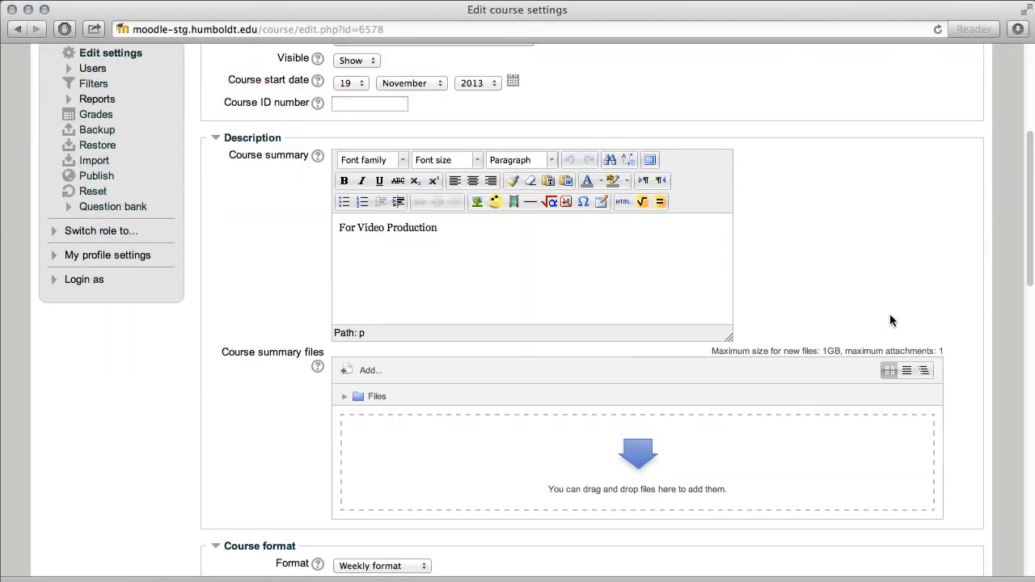
{"action": "scroll", "scroll_direction": "down", "scroll_amount": 3}
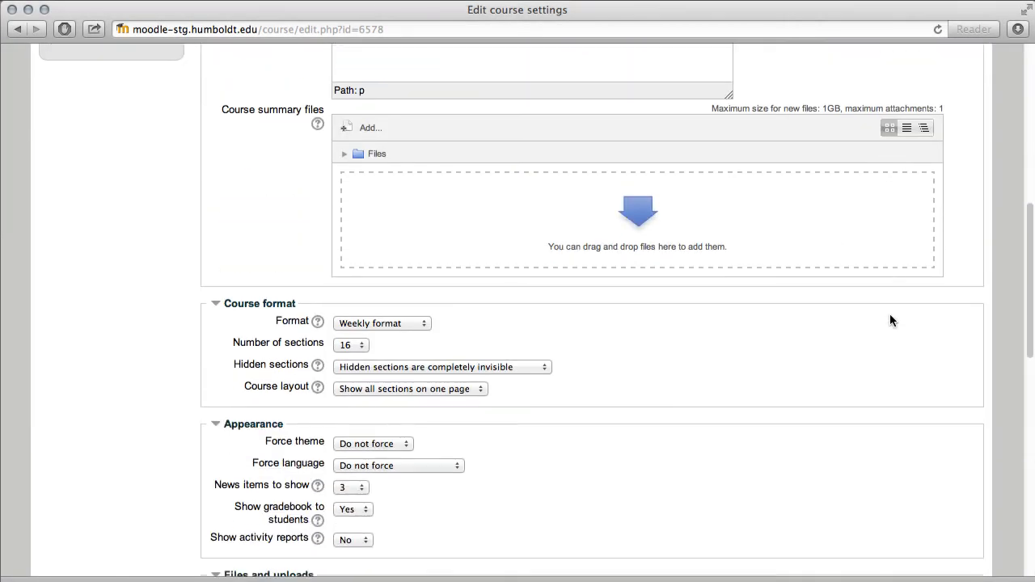
{"action": "scroll", "scroll_direction": "down", "scroll_amount": 3}
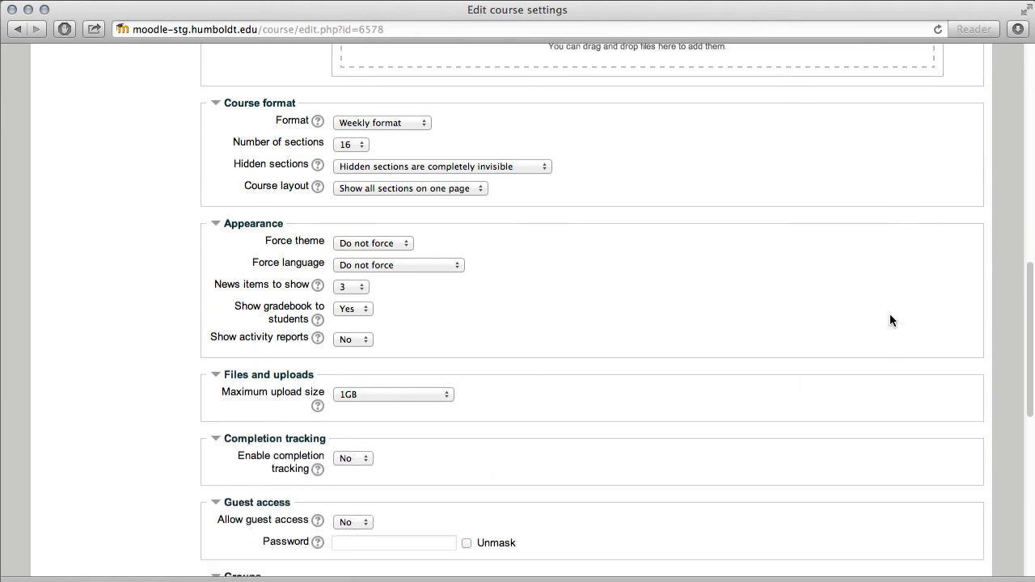
{"action": "scroll", "scroll_direction": "down", "scroll_amount": 3}
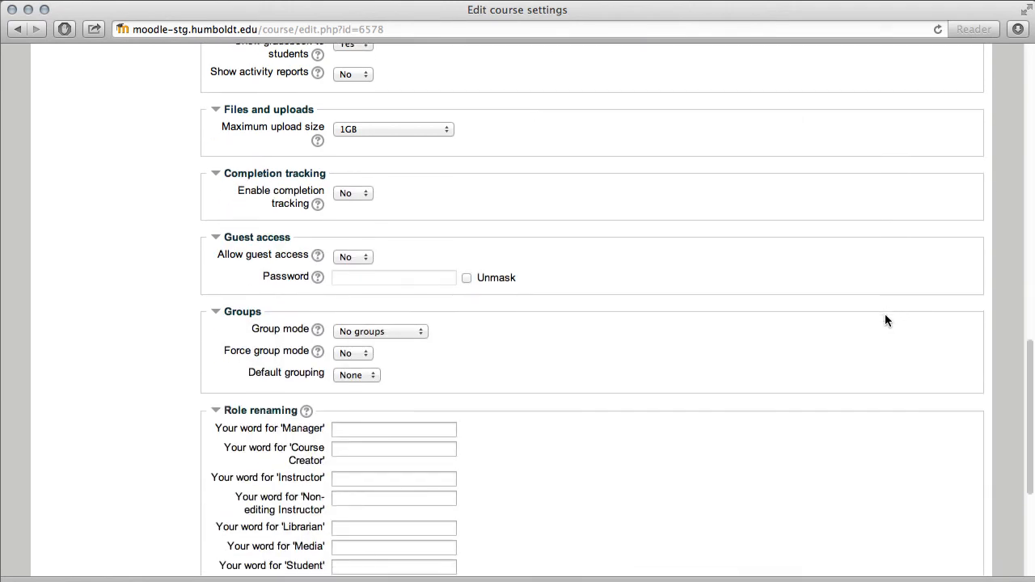
{"action": "scroll", "scroll_direction": "up", "scroll_amount": 3}
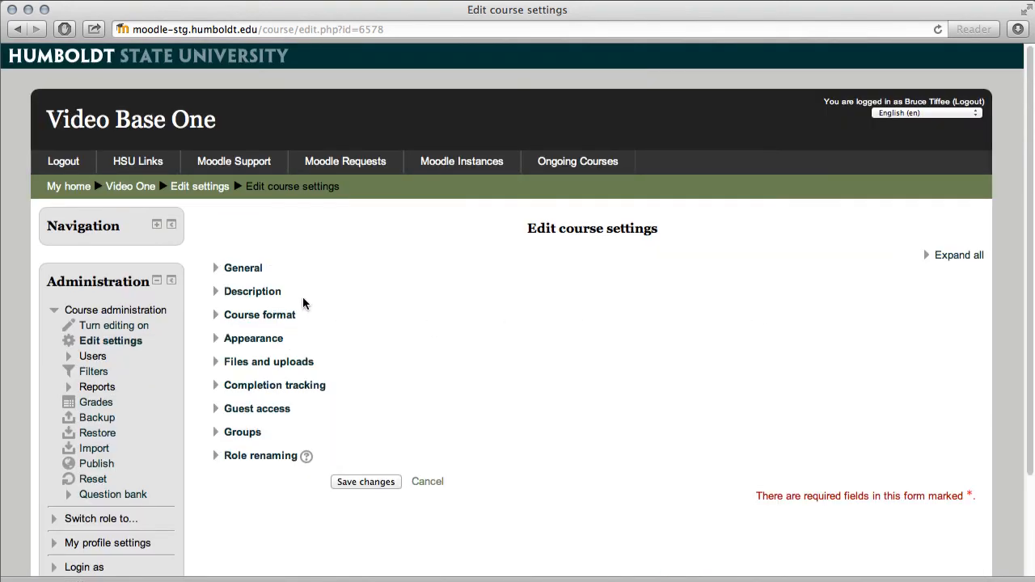
{"action": "left_click", "coordinate": [242, 268]}
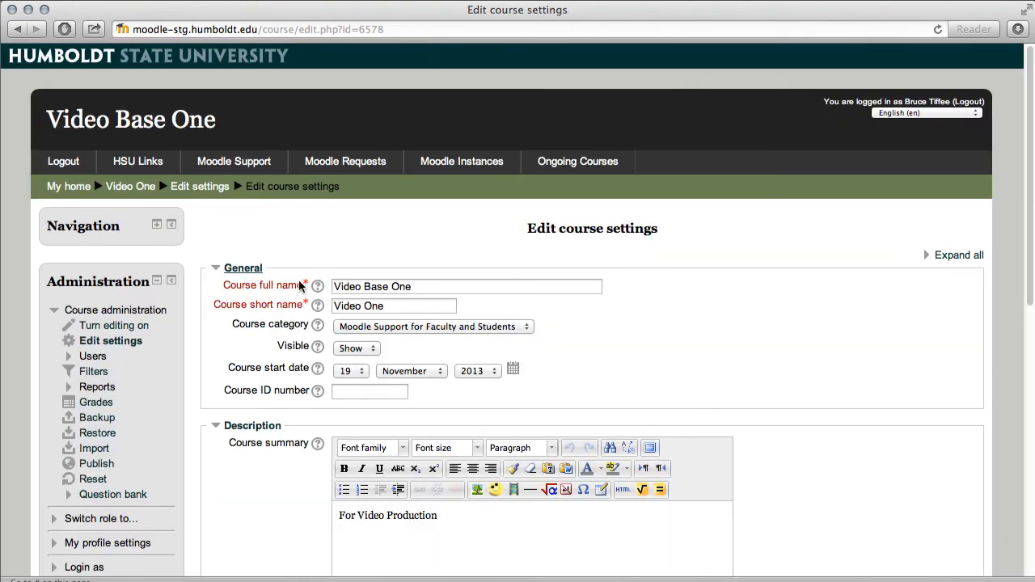
- Reopen the Appearance section briefly and fold it shut again
{"action": "scroll", "scroll_direction": "down", "scroll_amount": 3}
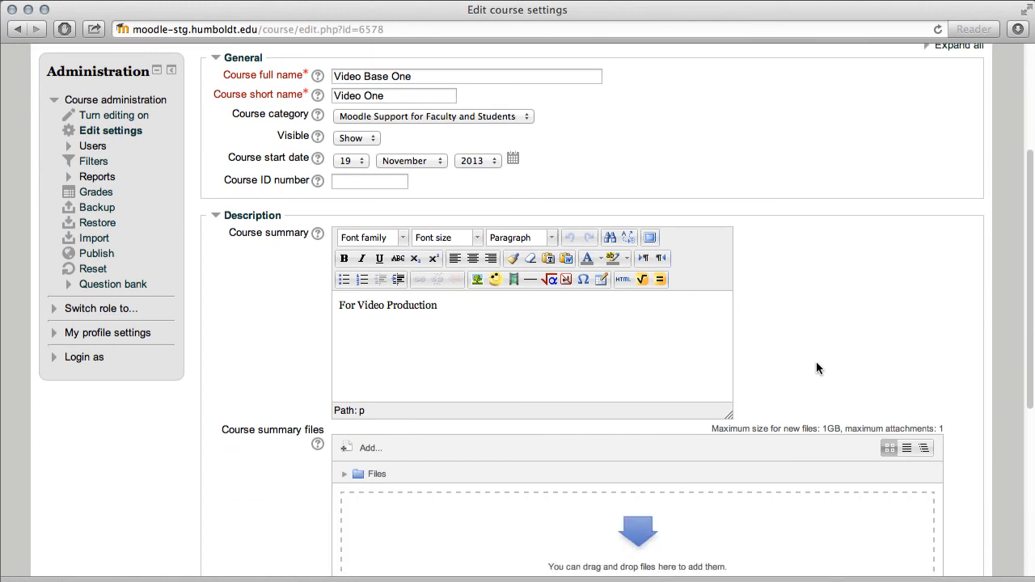
{"action": "scroll", "scroll_direction": "down", "scroll_amount": 3}
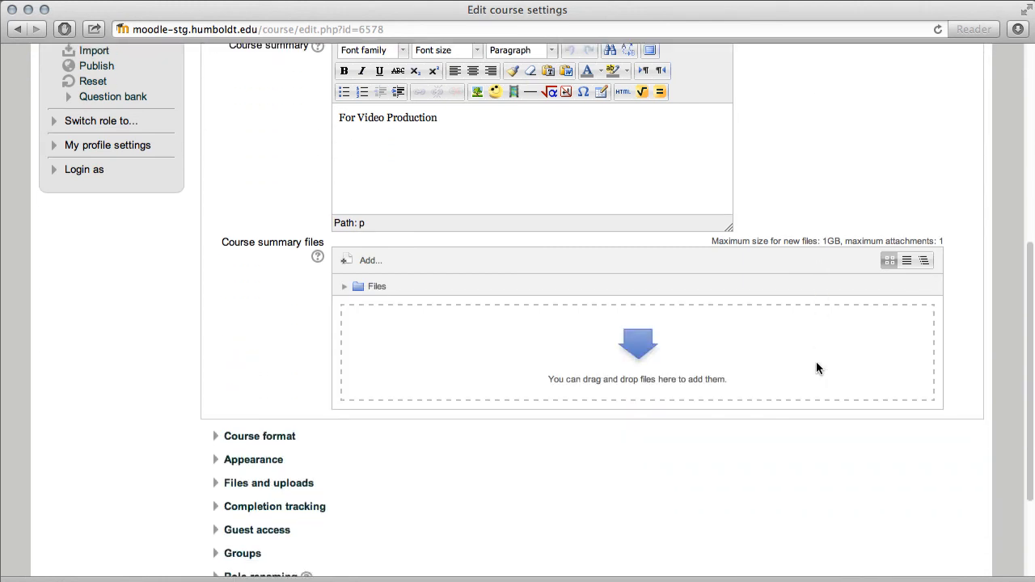
{"action": "scroll", "scroll_direction": "down", "scroll_amount": 3}
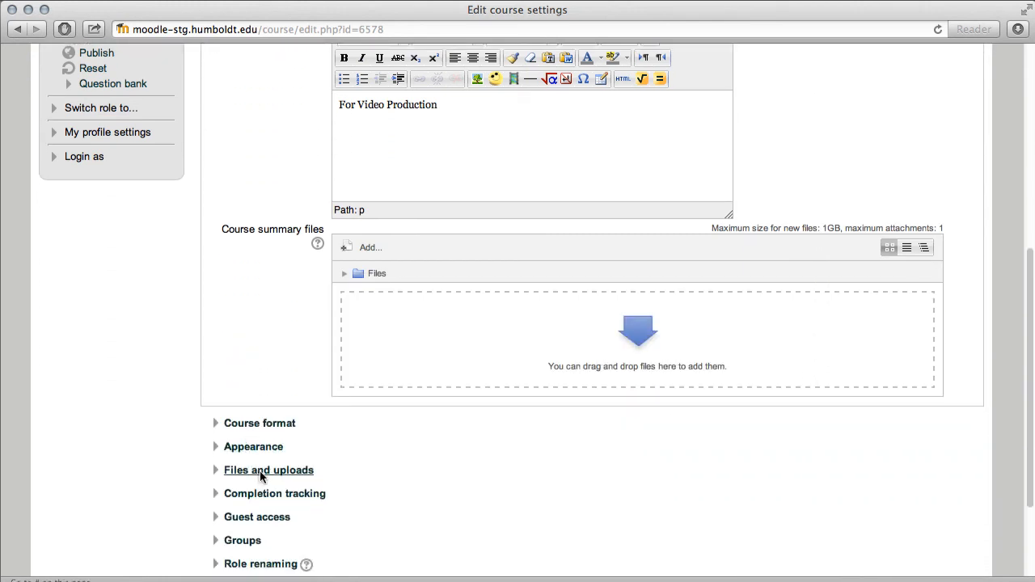
{"action": "left_click", "coordinate": [252, 447]}
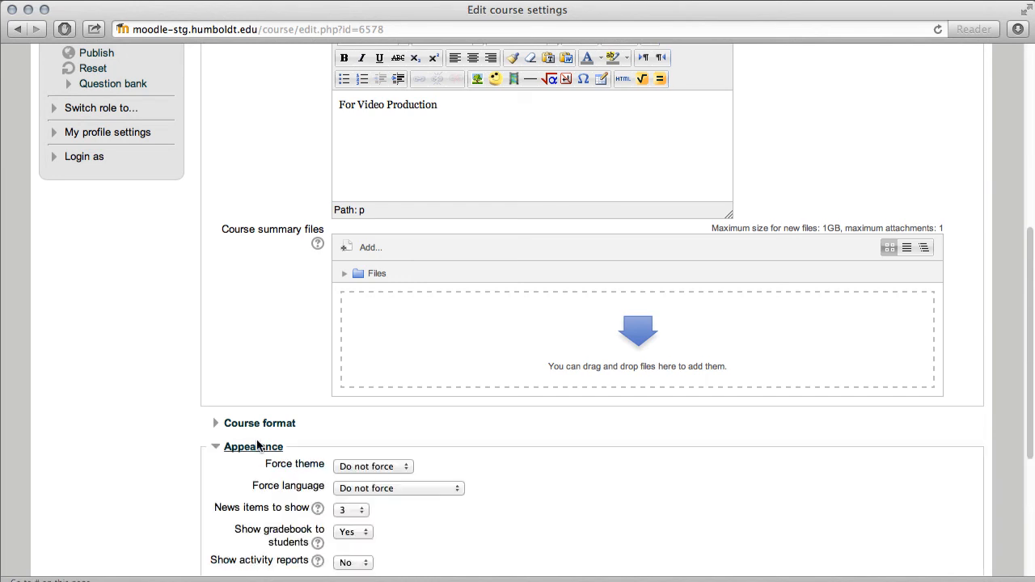
{"action": "left_click", "coordinate": [252, 447]}
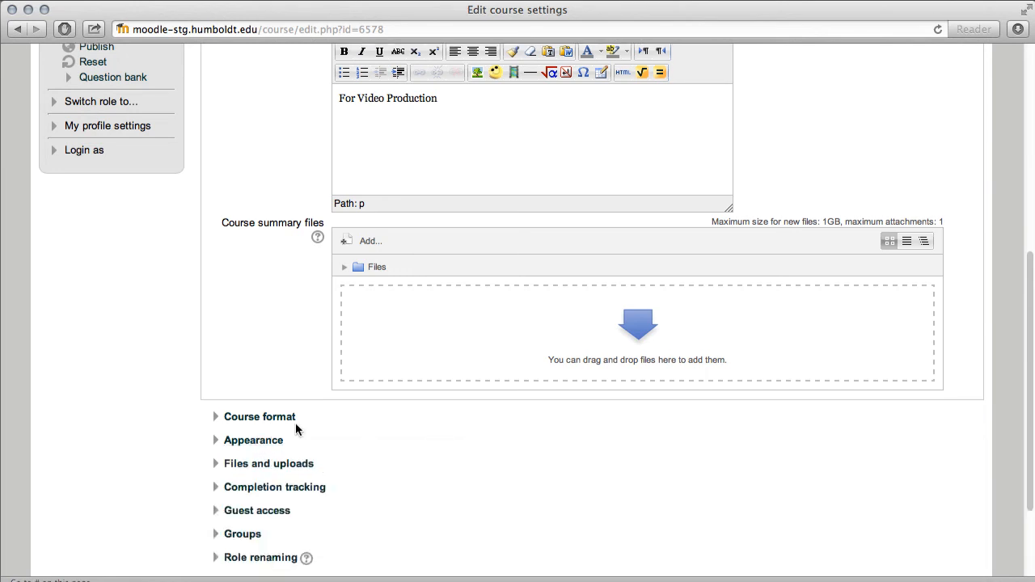
{"action": "mouse_move", "coordinate": [343, 437]}
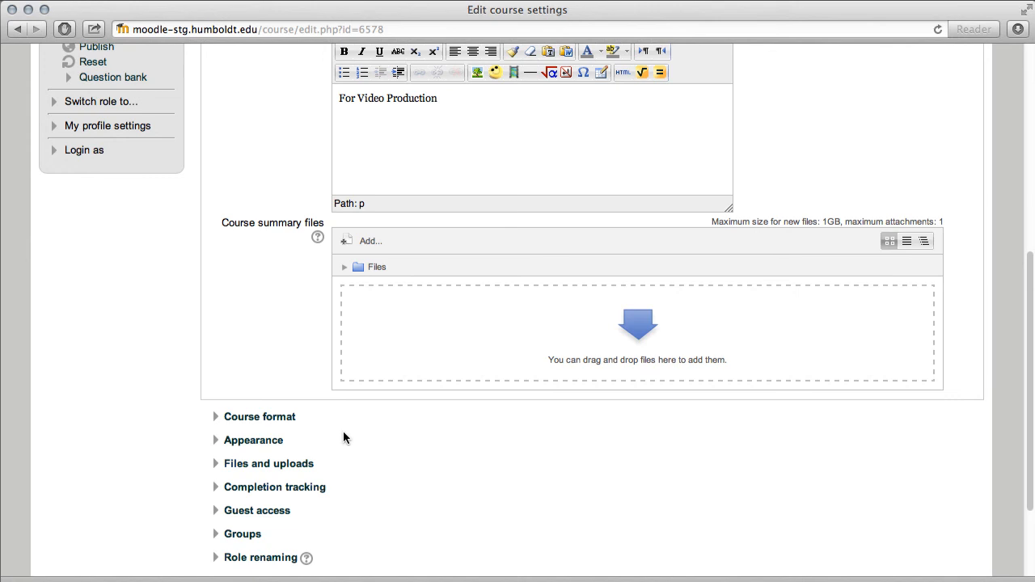
- Save changes to the Video Base One course settings
{"action": "scroll", "scroll_direction": "down", "scroll_amount": 3}
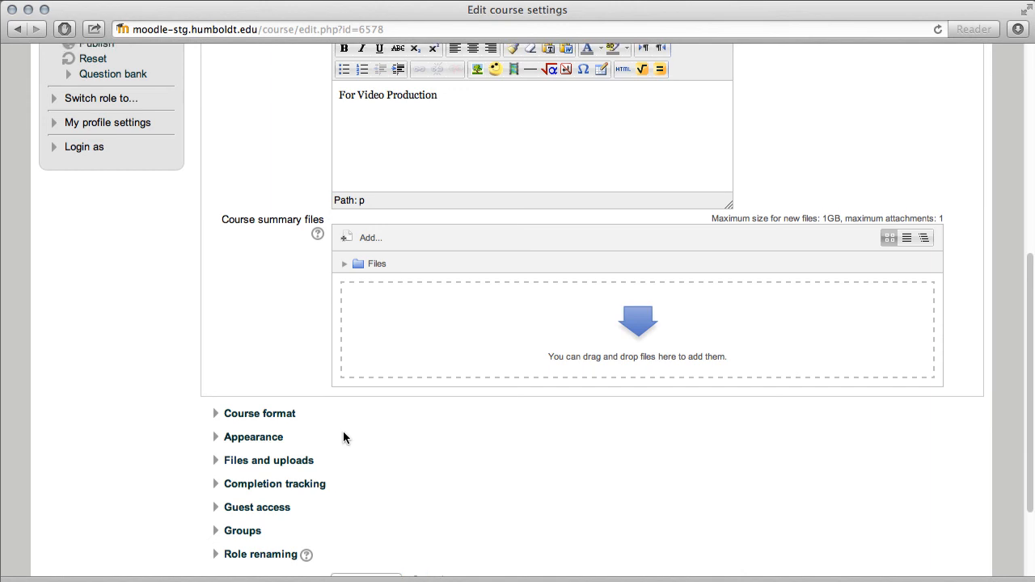
{"action": "scroll", "scroll_direction": "down", "scroll_amount": 3}
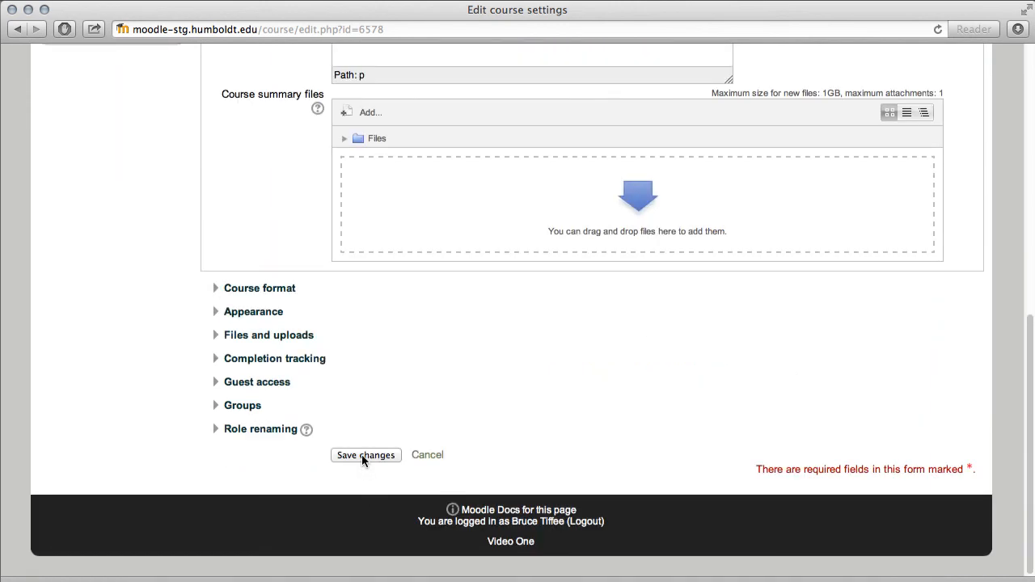
{"action": "left_click", "coordinate": [366, 454]}
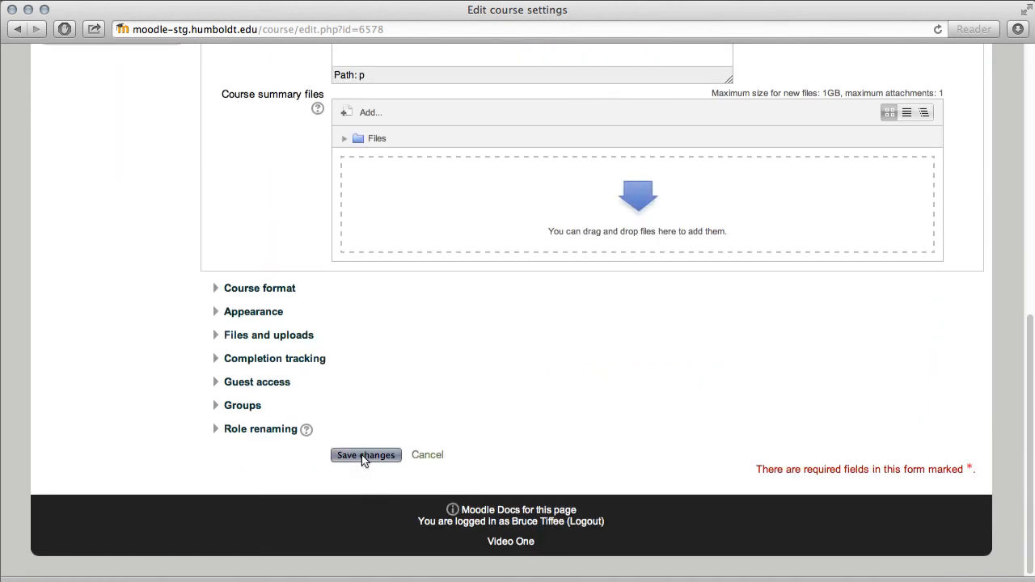